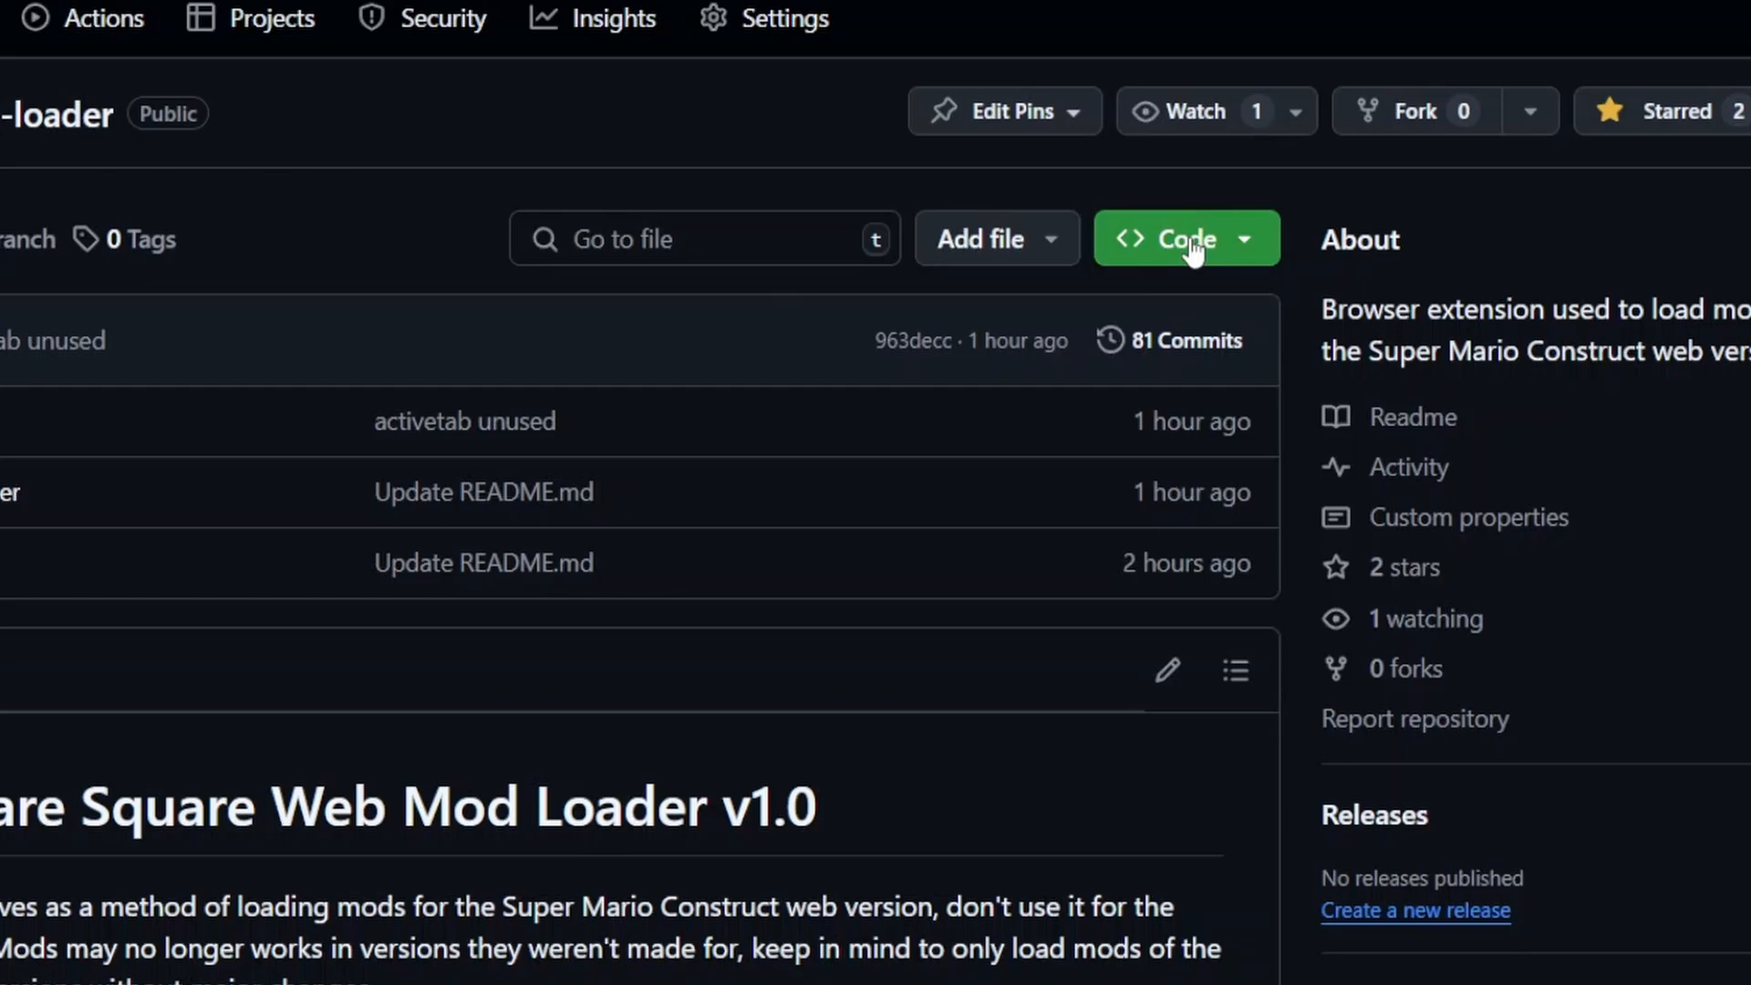
# Download the LSS web mod loader repository from GitHub as a ZIP archive.
pyautogui.click(1186, 237)
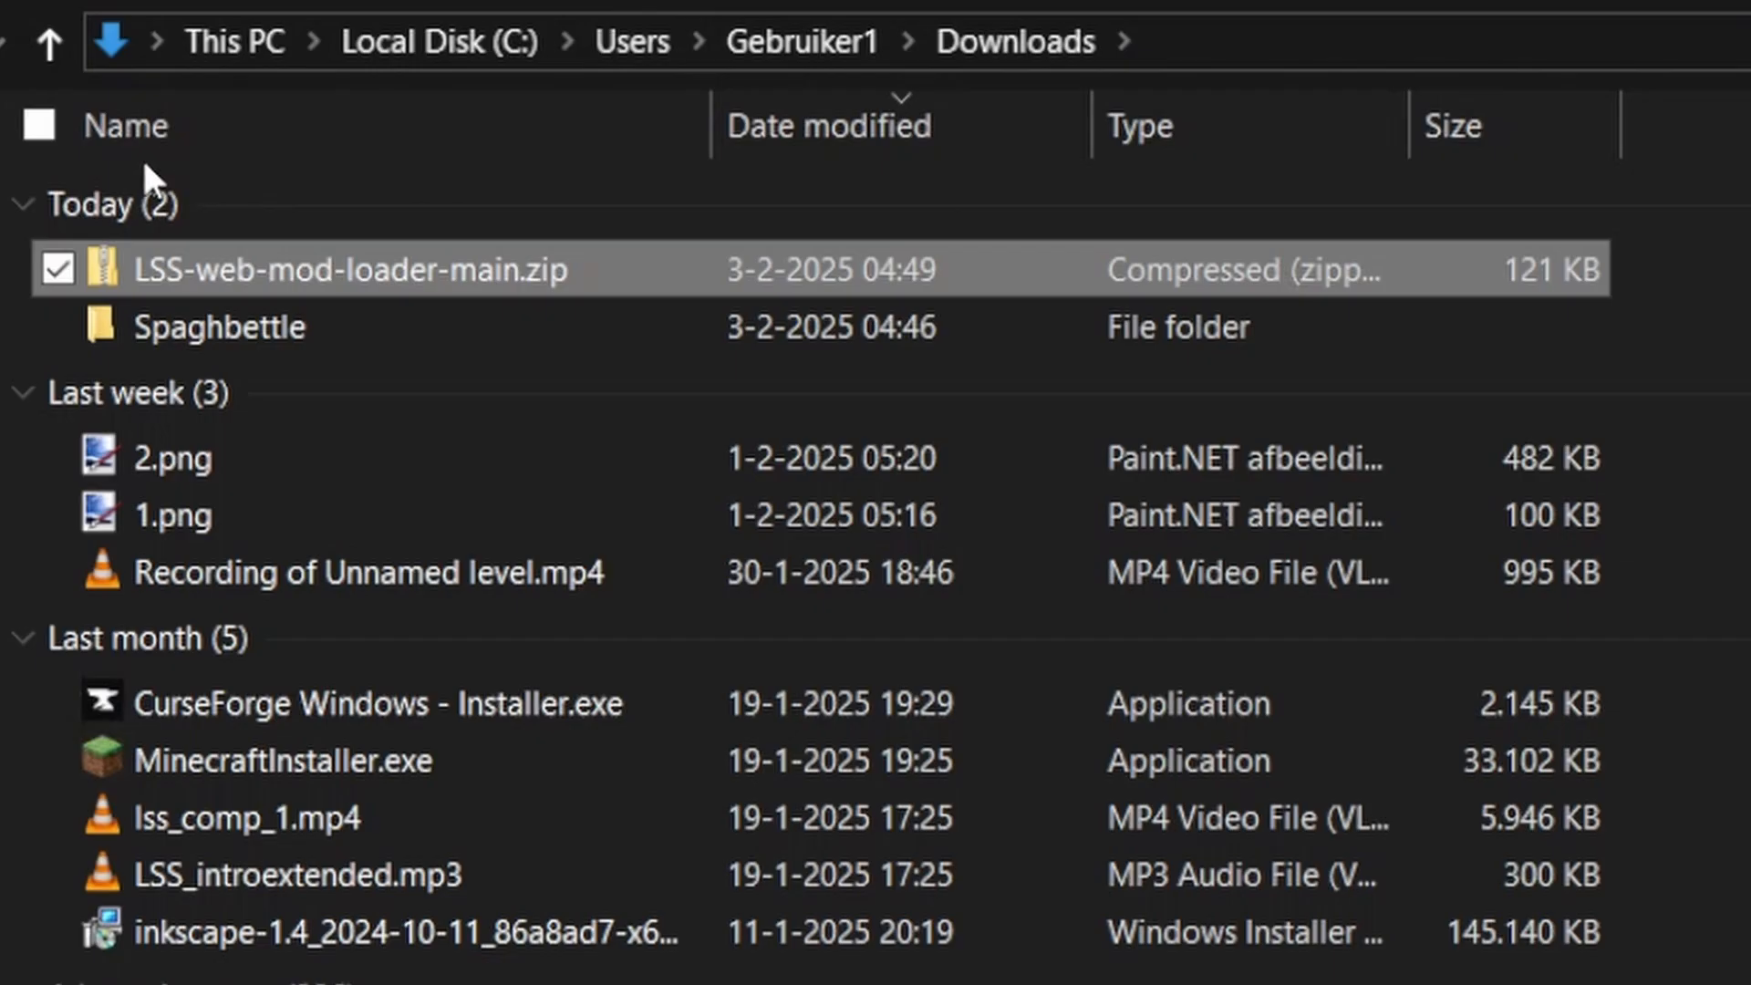
pyautogui.moveTo(469, 284)
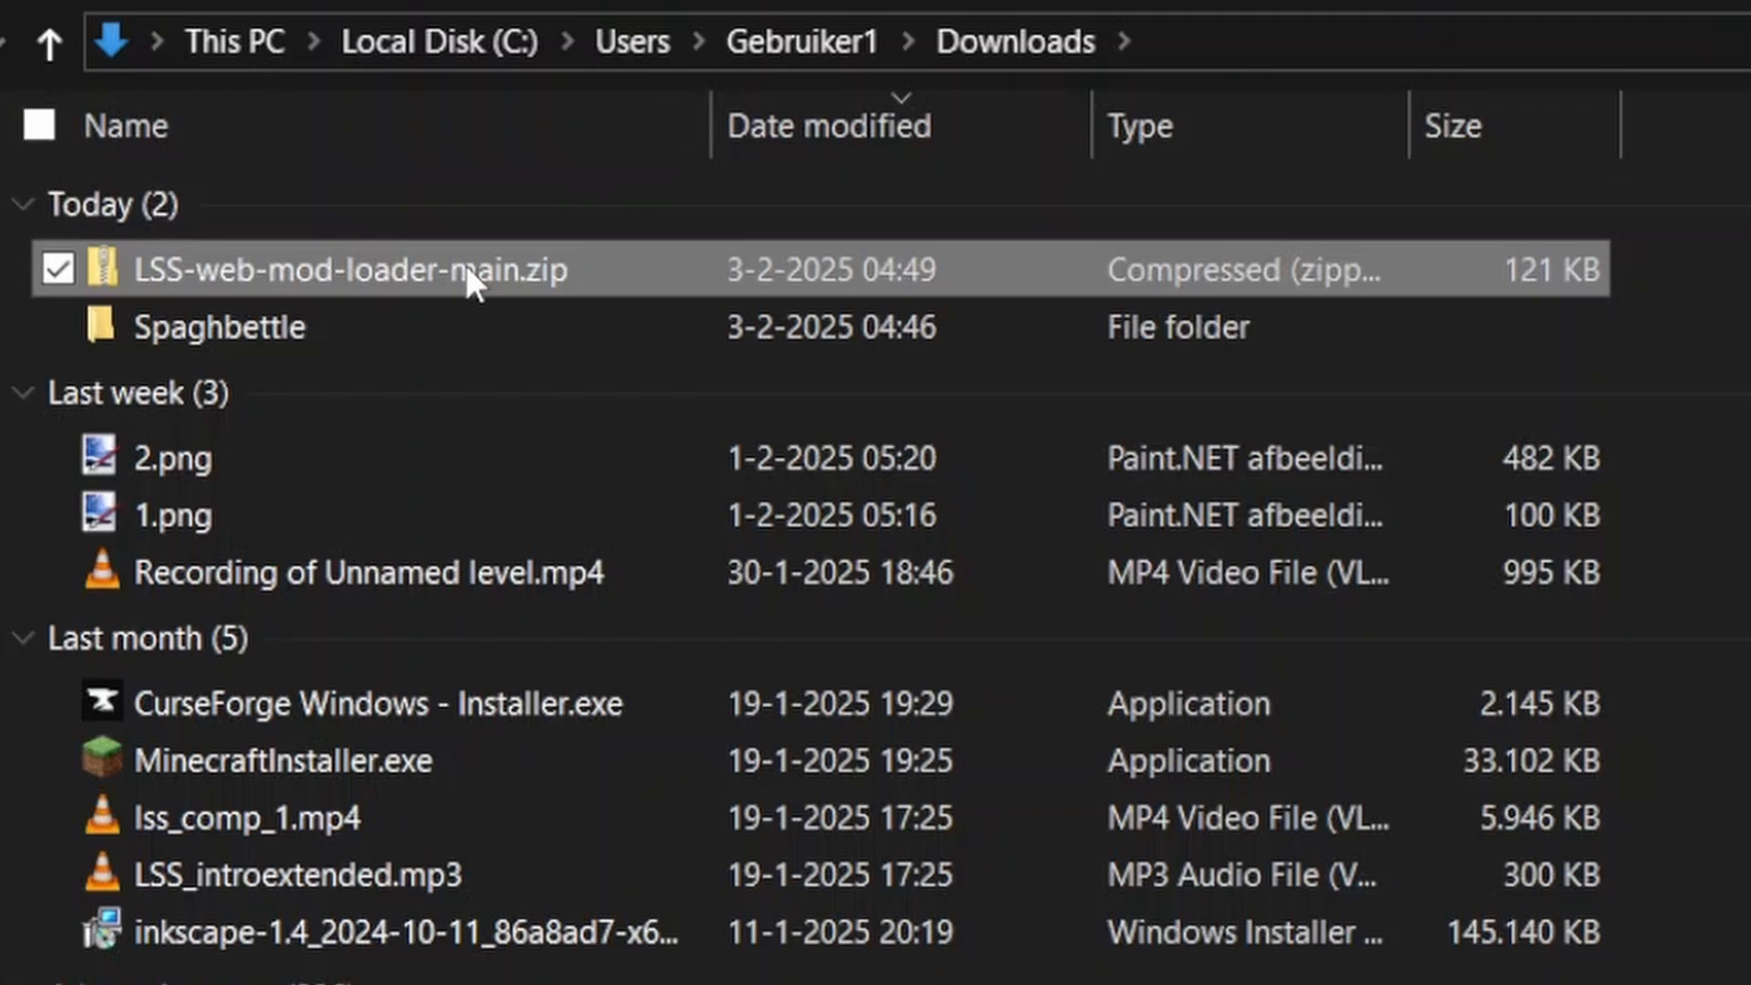
# Extract LSS-web-mod-loader-main.zip in Downloads through the 7-Zip context menu.
pyautogui.rightClick(353, 270)
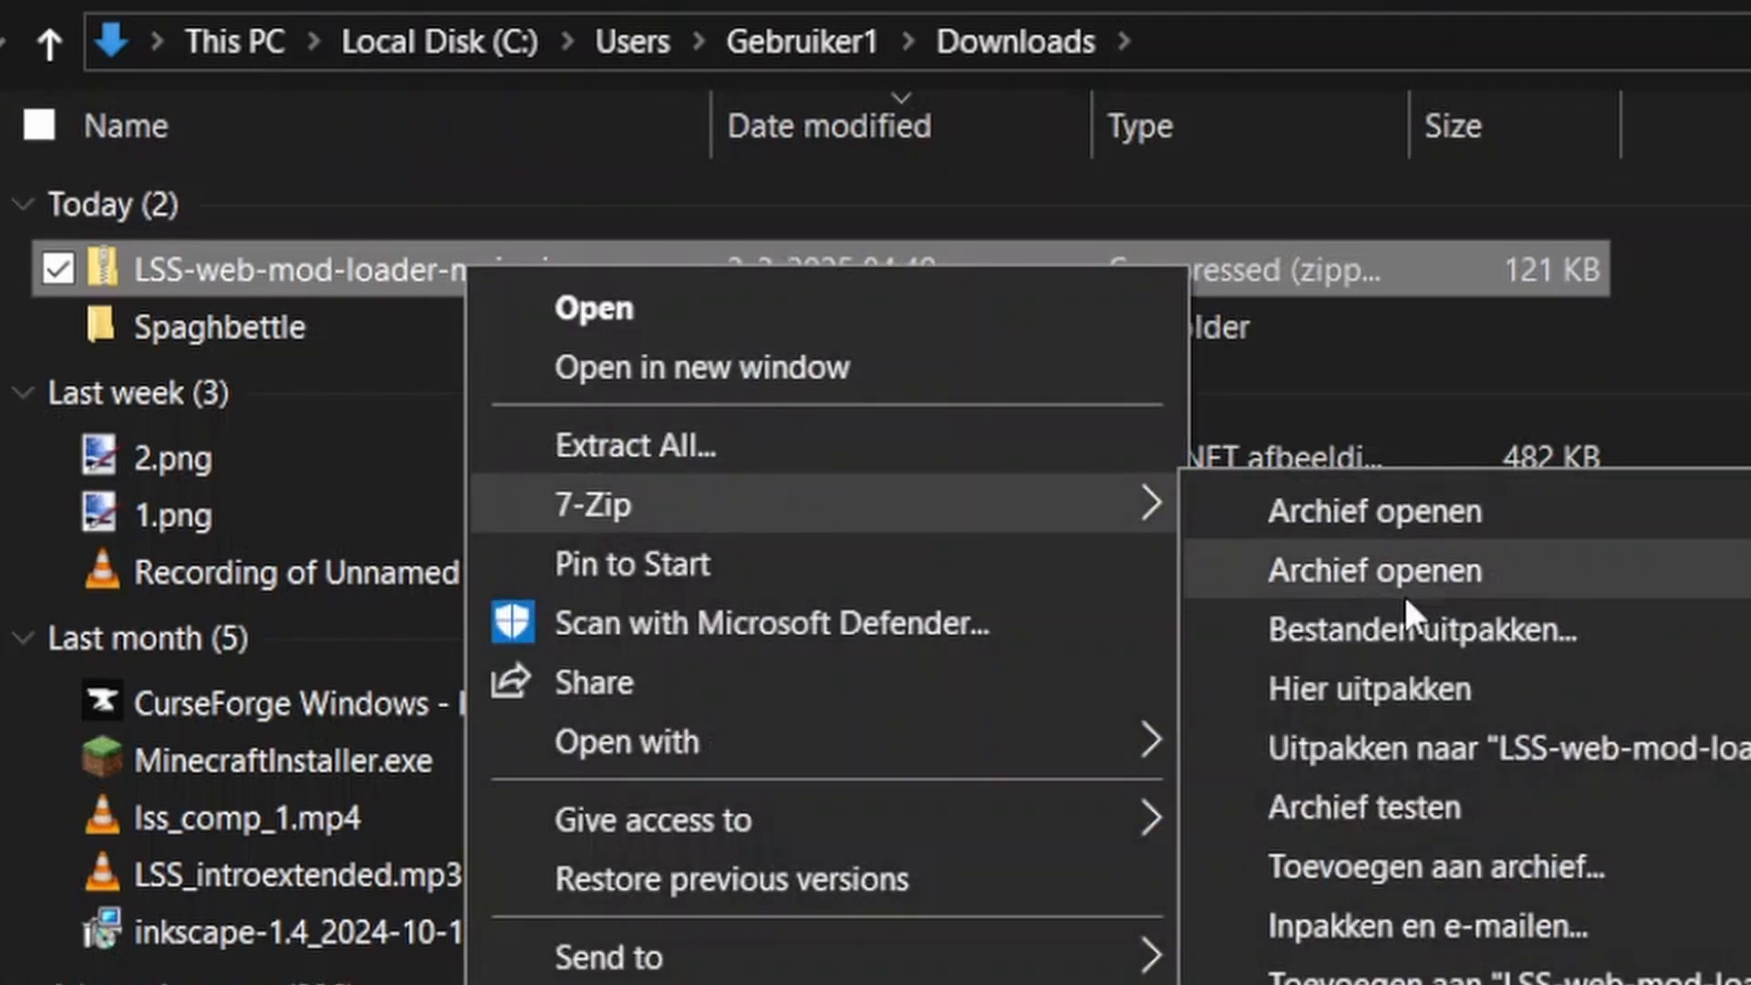
pyautogui.moveTo(1368, 688)
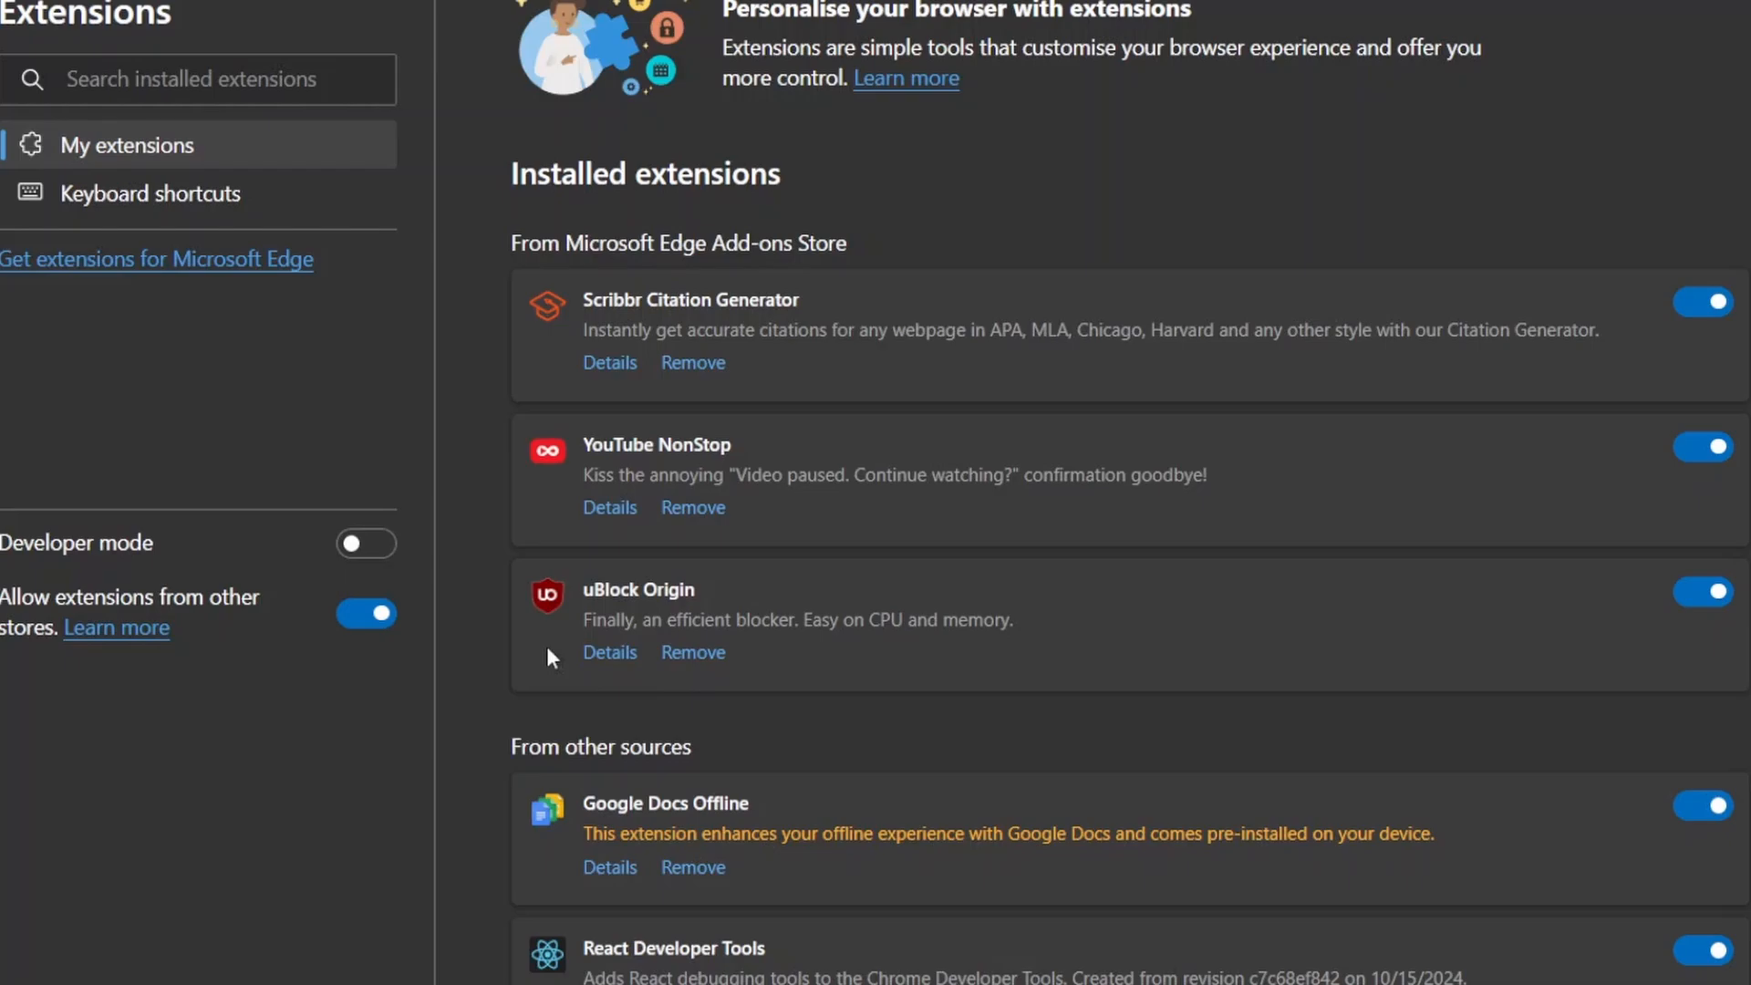
# Enable Developer mode and load the unpacked extension from LSS-web-mod-loader-main's chromium folder.
pyautogui.click(365, 543)
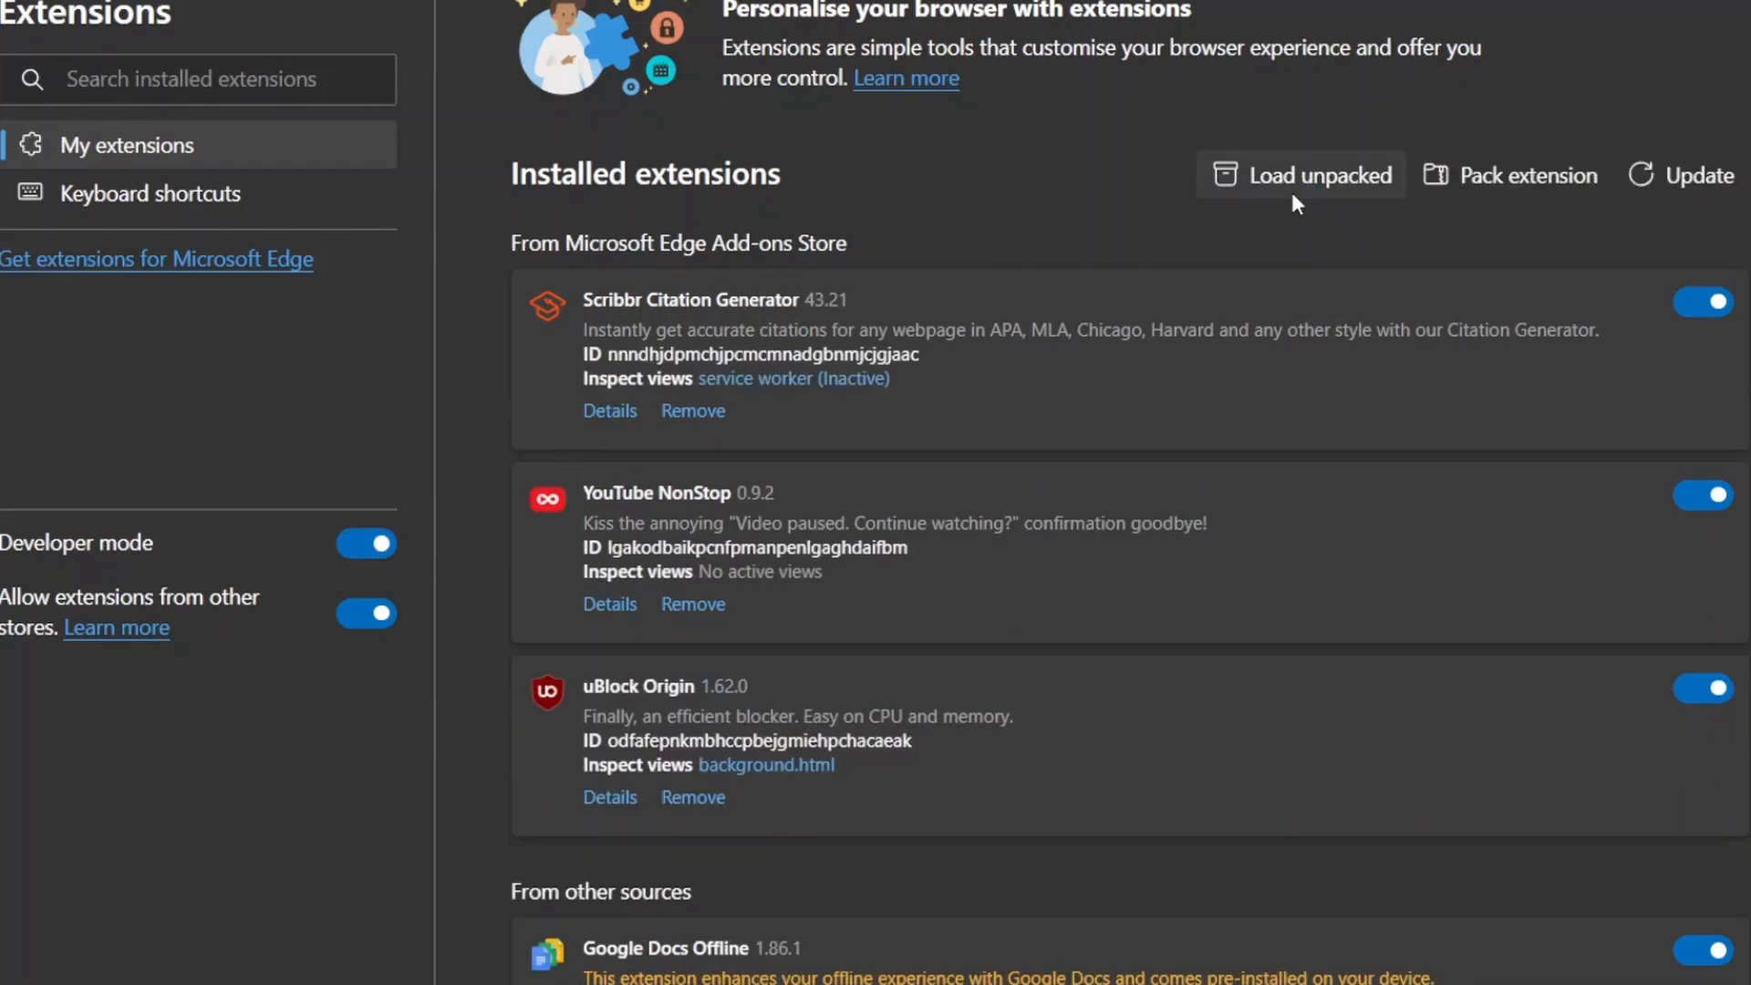
pyautogui.click(1321, 175)
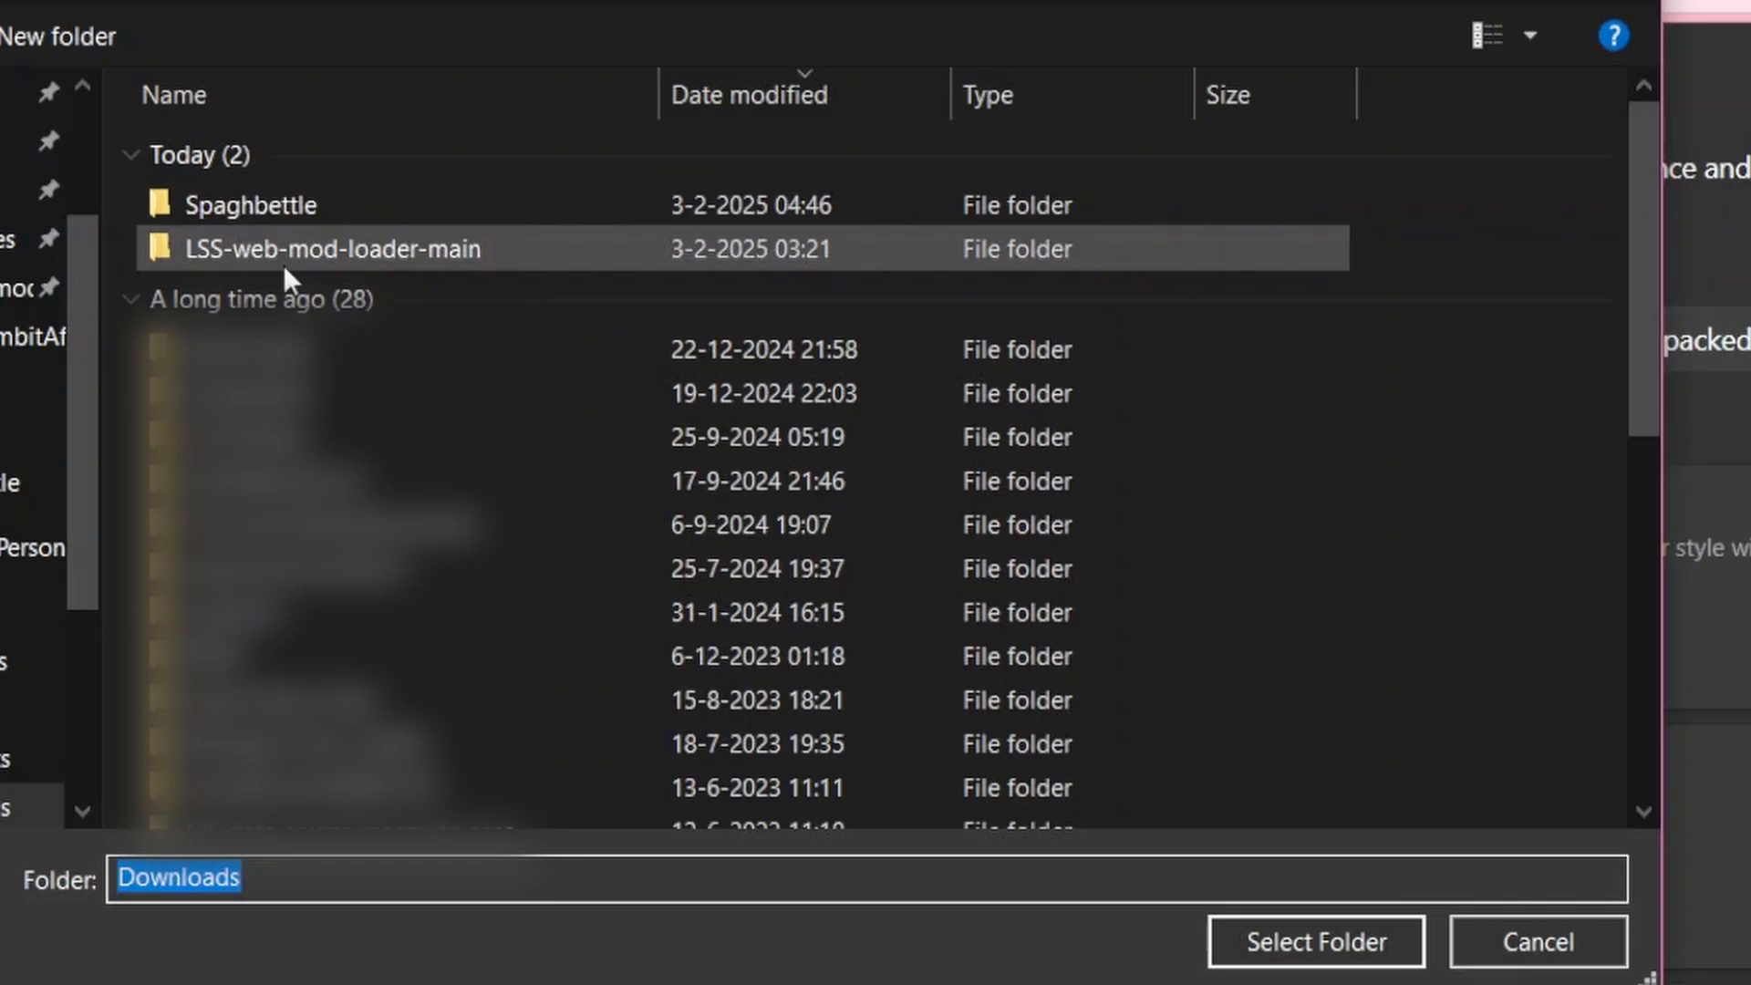
pyautogui.doubleClick(331, 248)
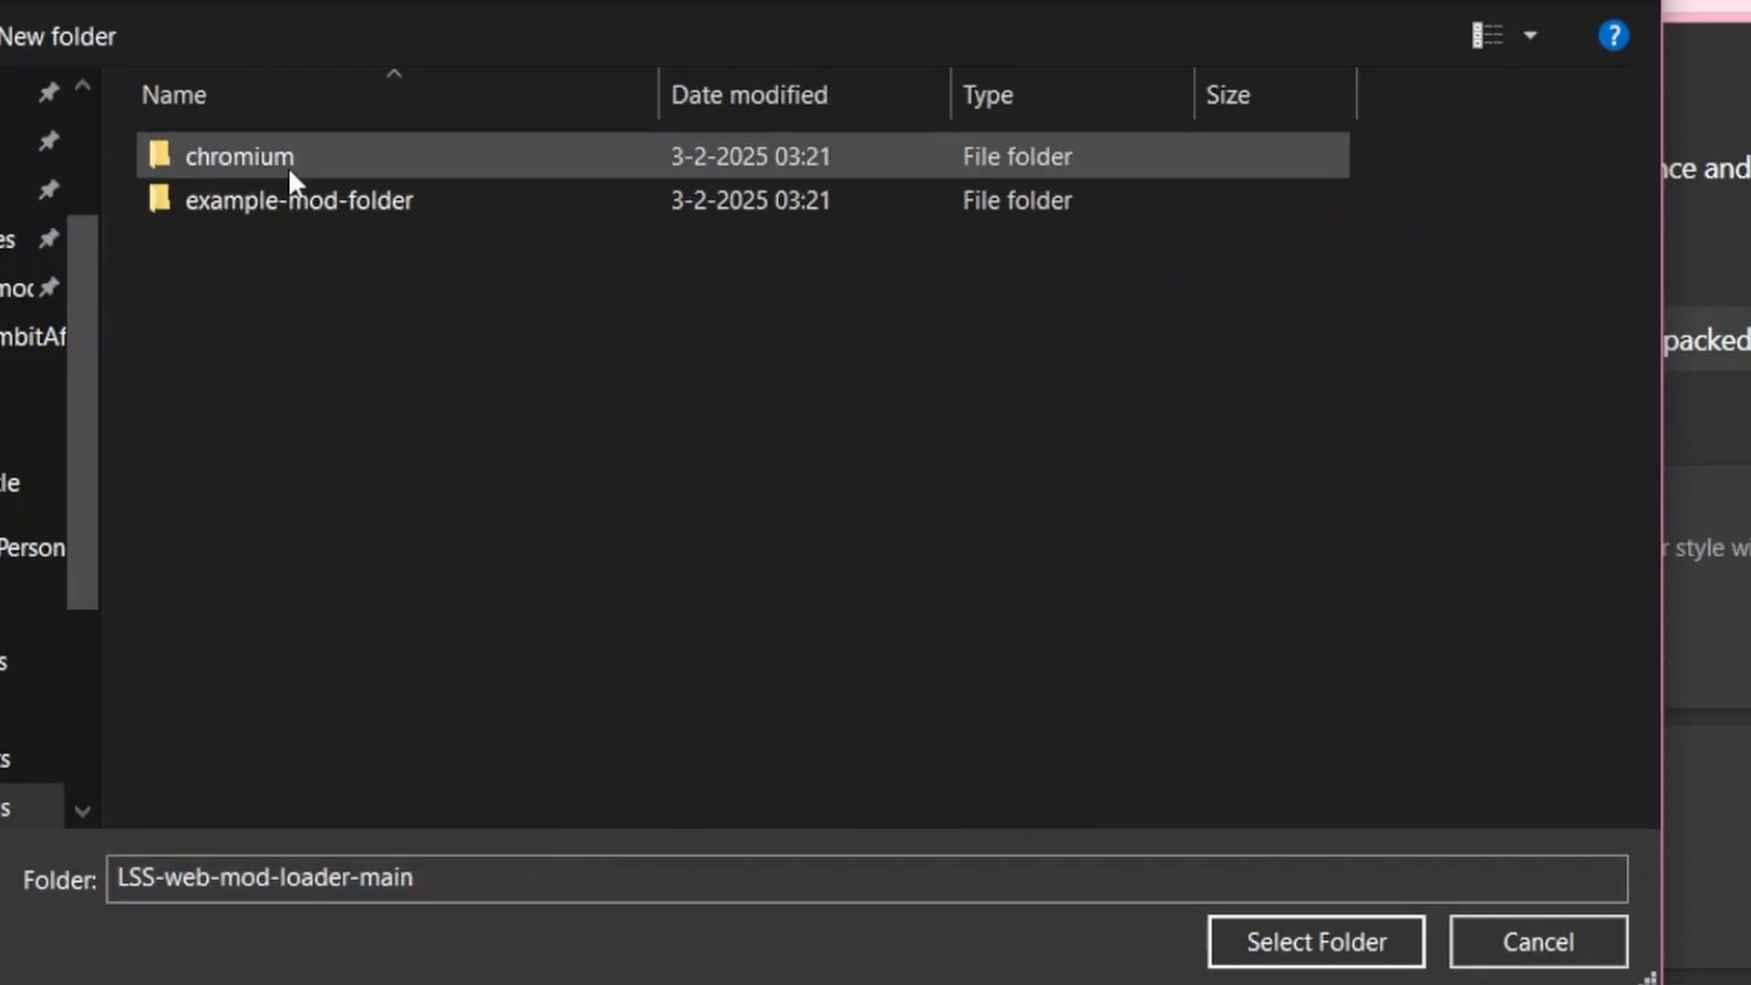
pyautogui.click(239, 155)
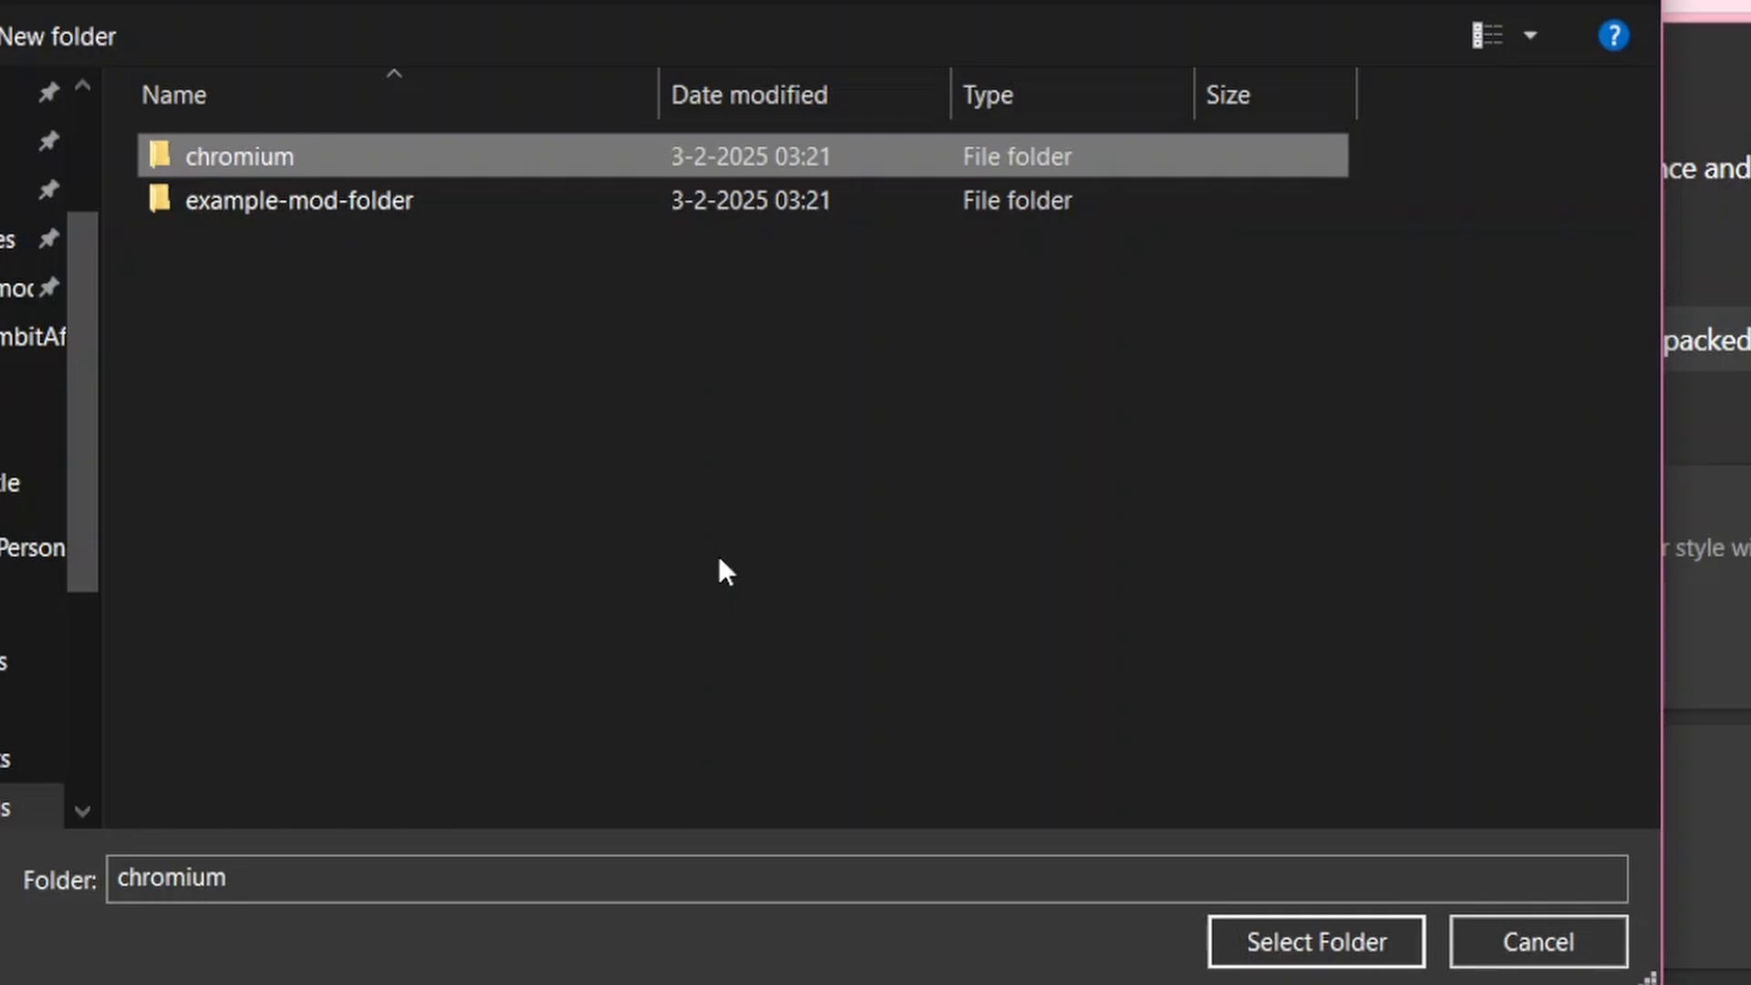
pyautogui.moveTo(1299, 830)
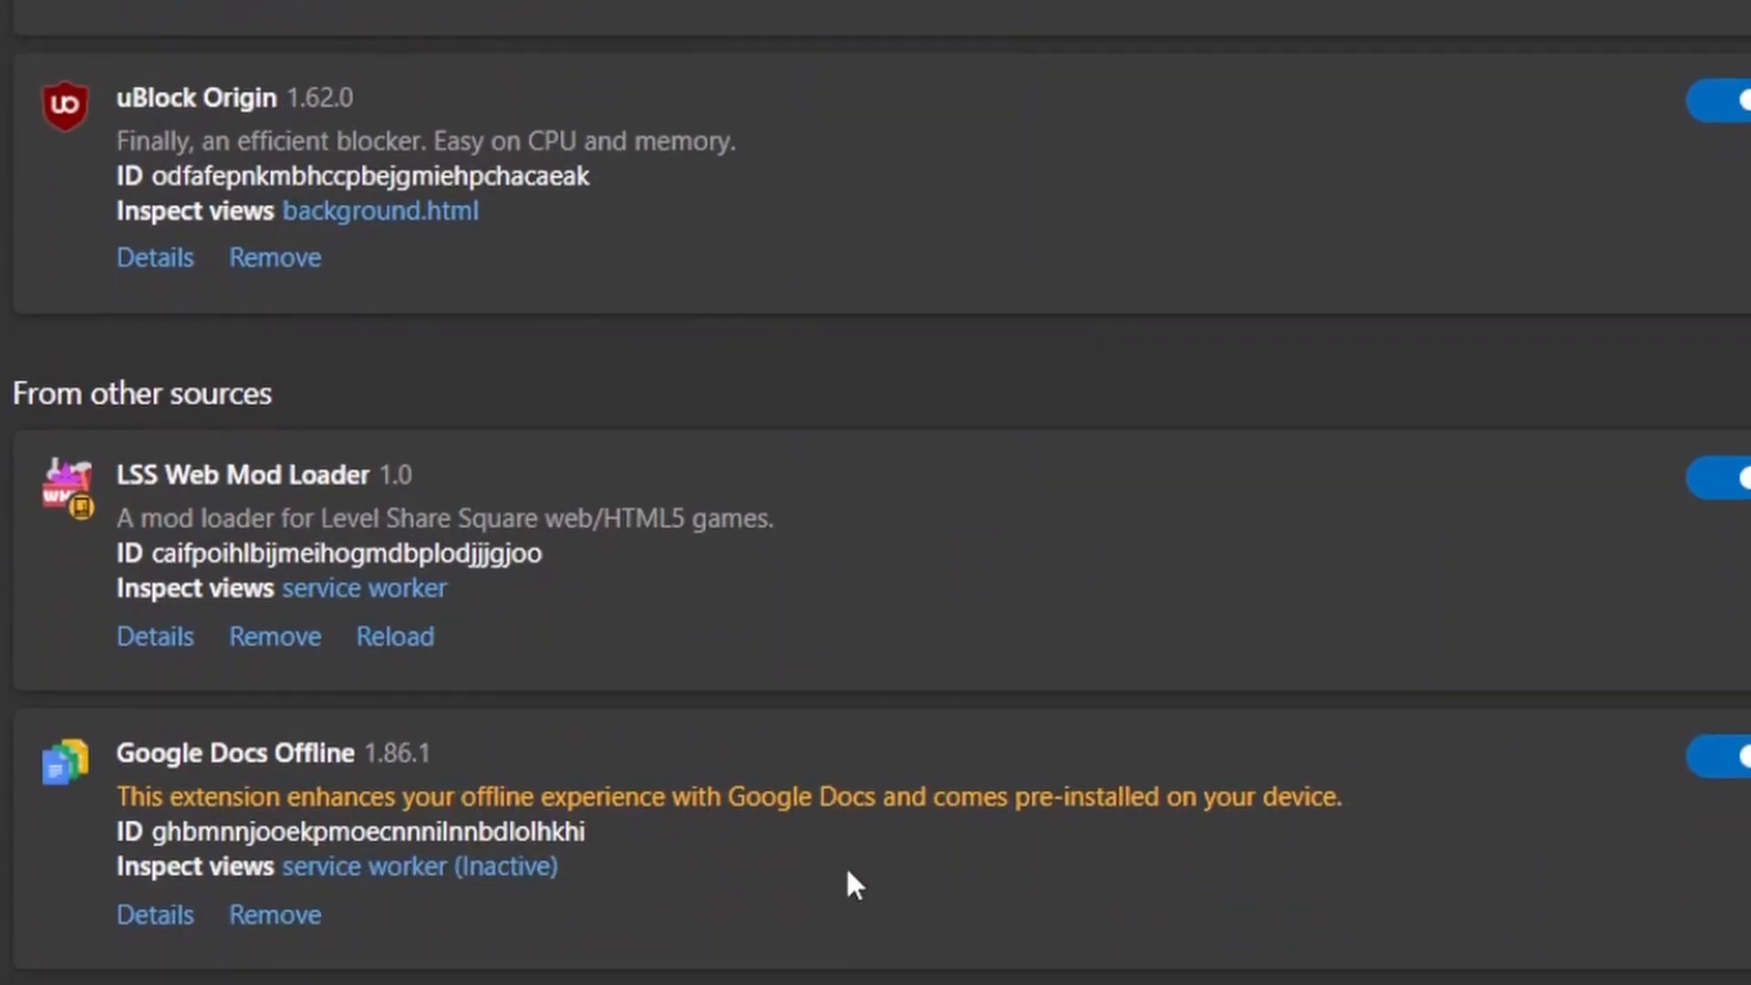
pyautogui.moveTo(694, 675)
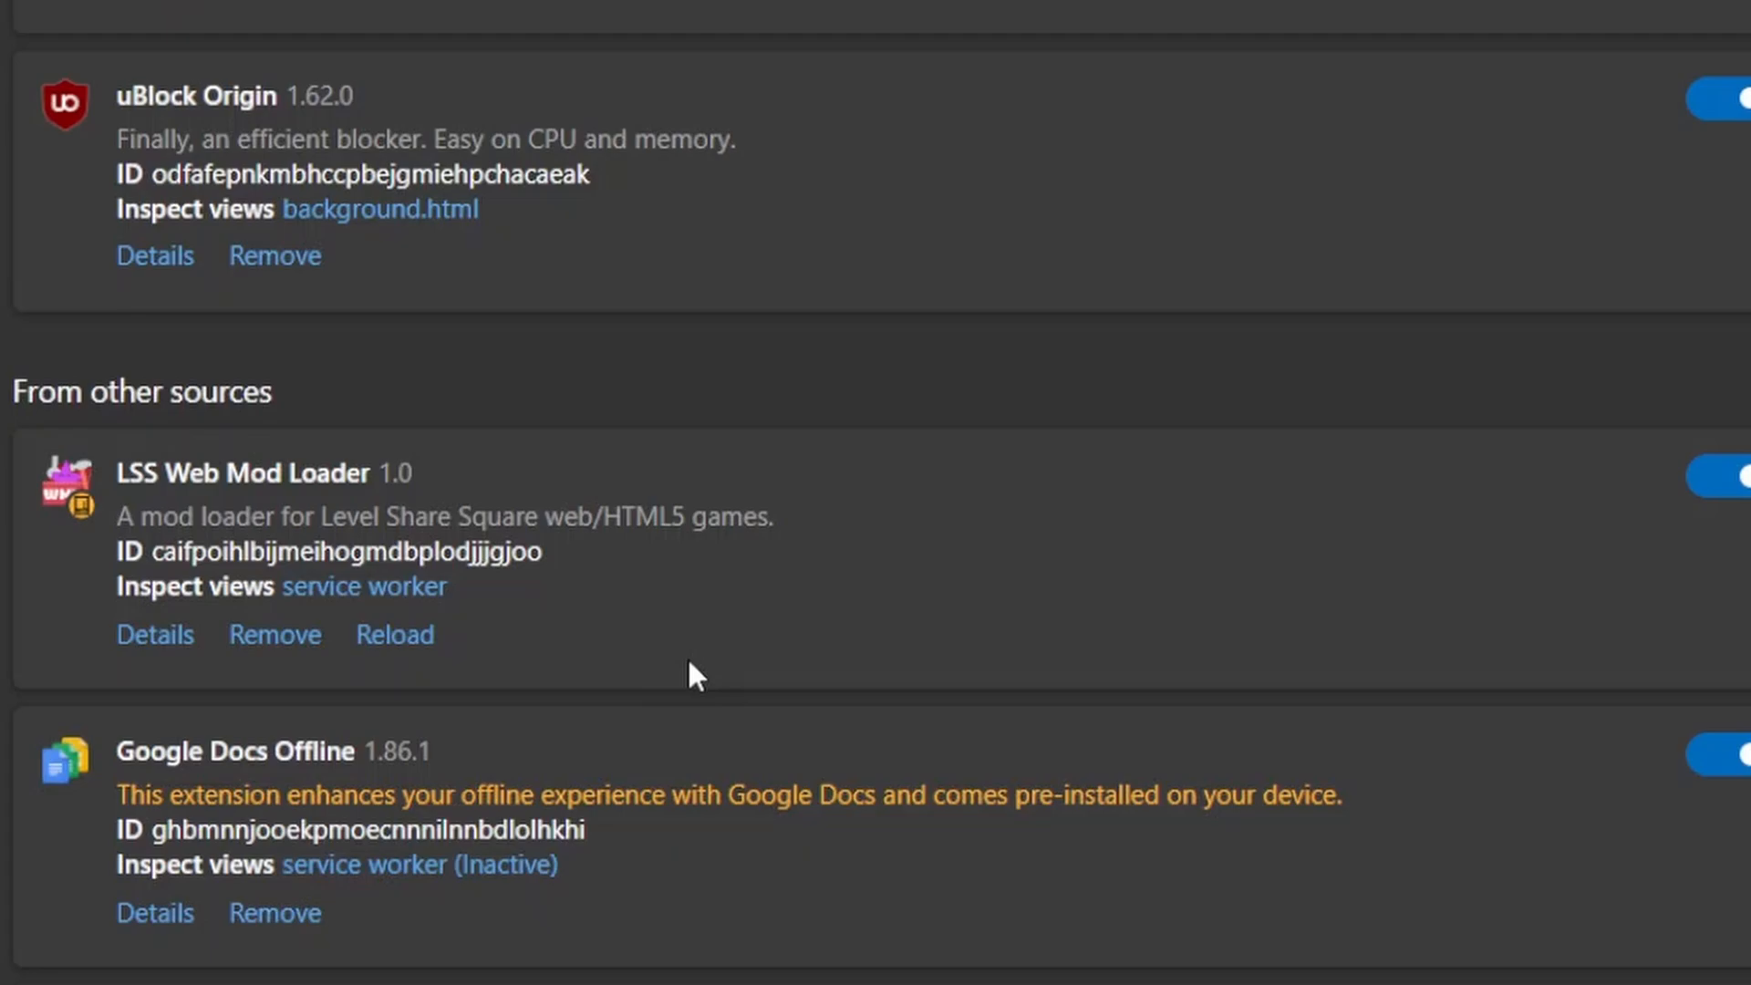
pyautogui.moveTo(916, 589)
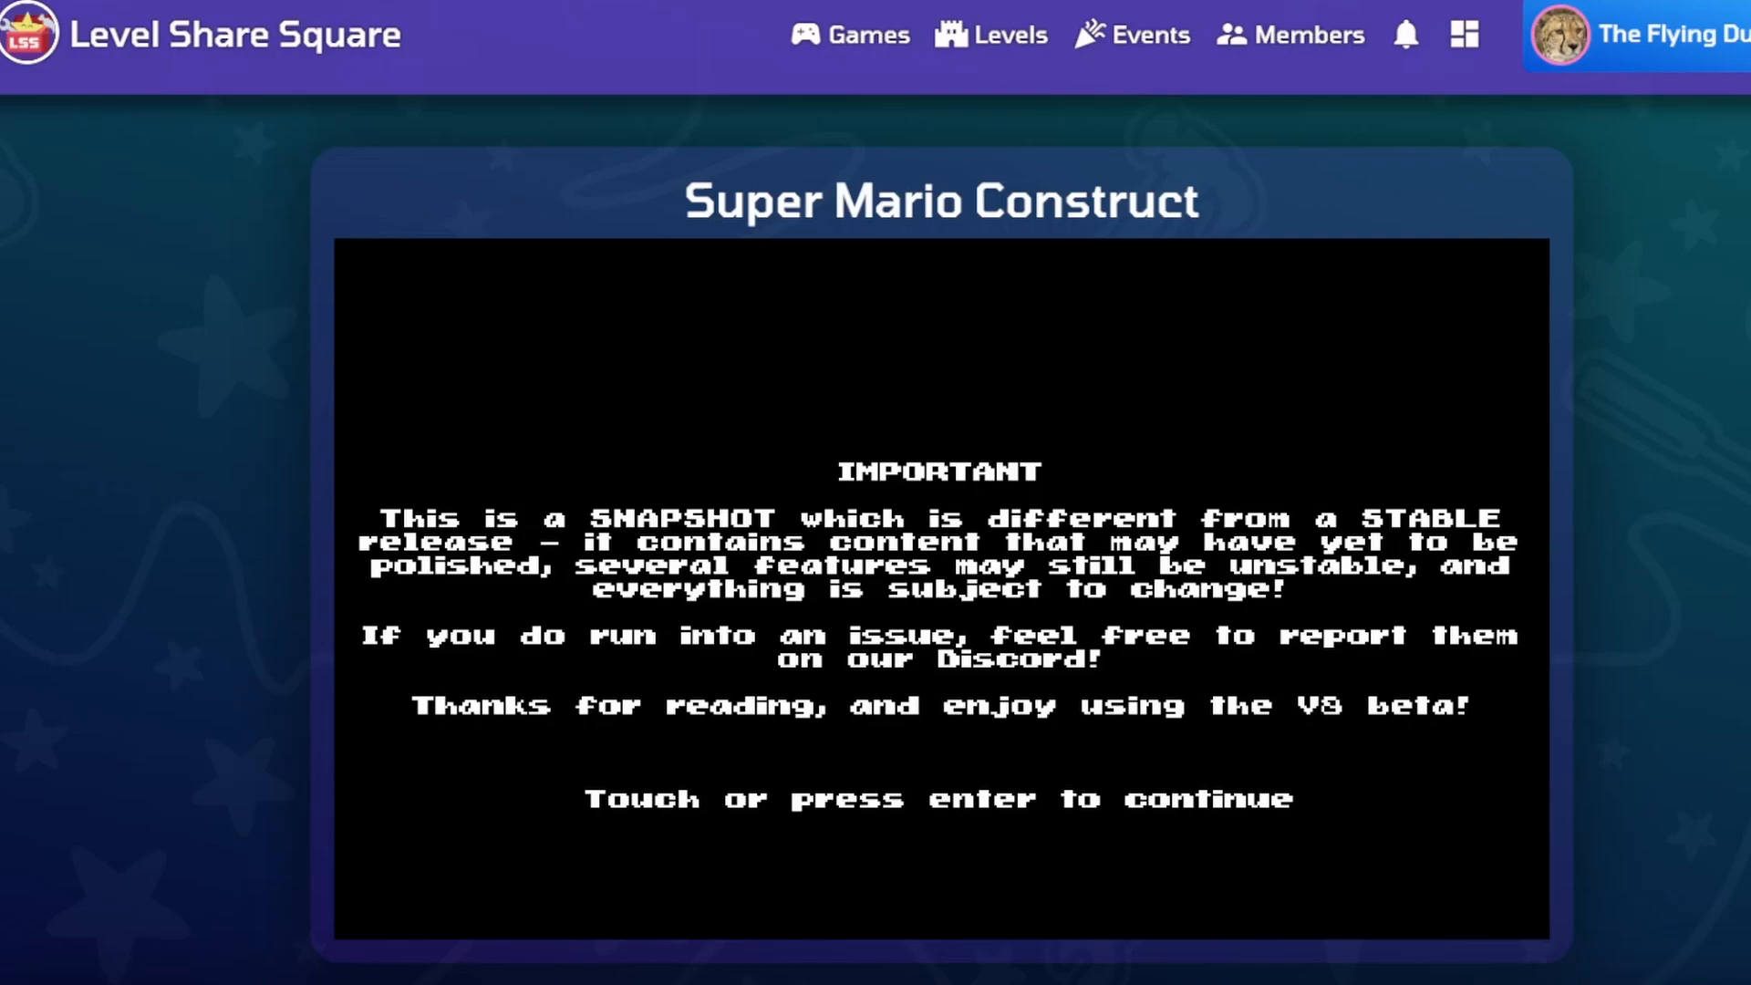
pyautogui.moveTo(870, 35)
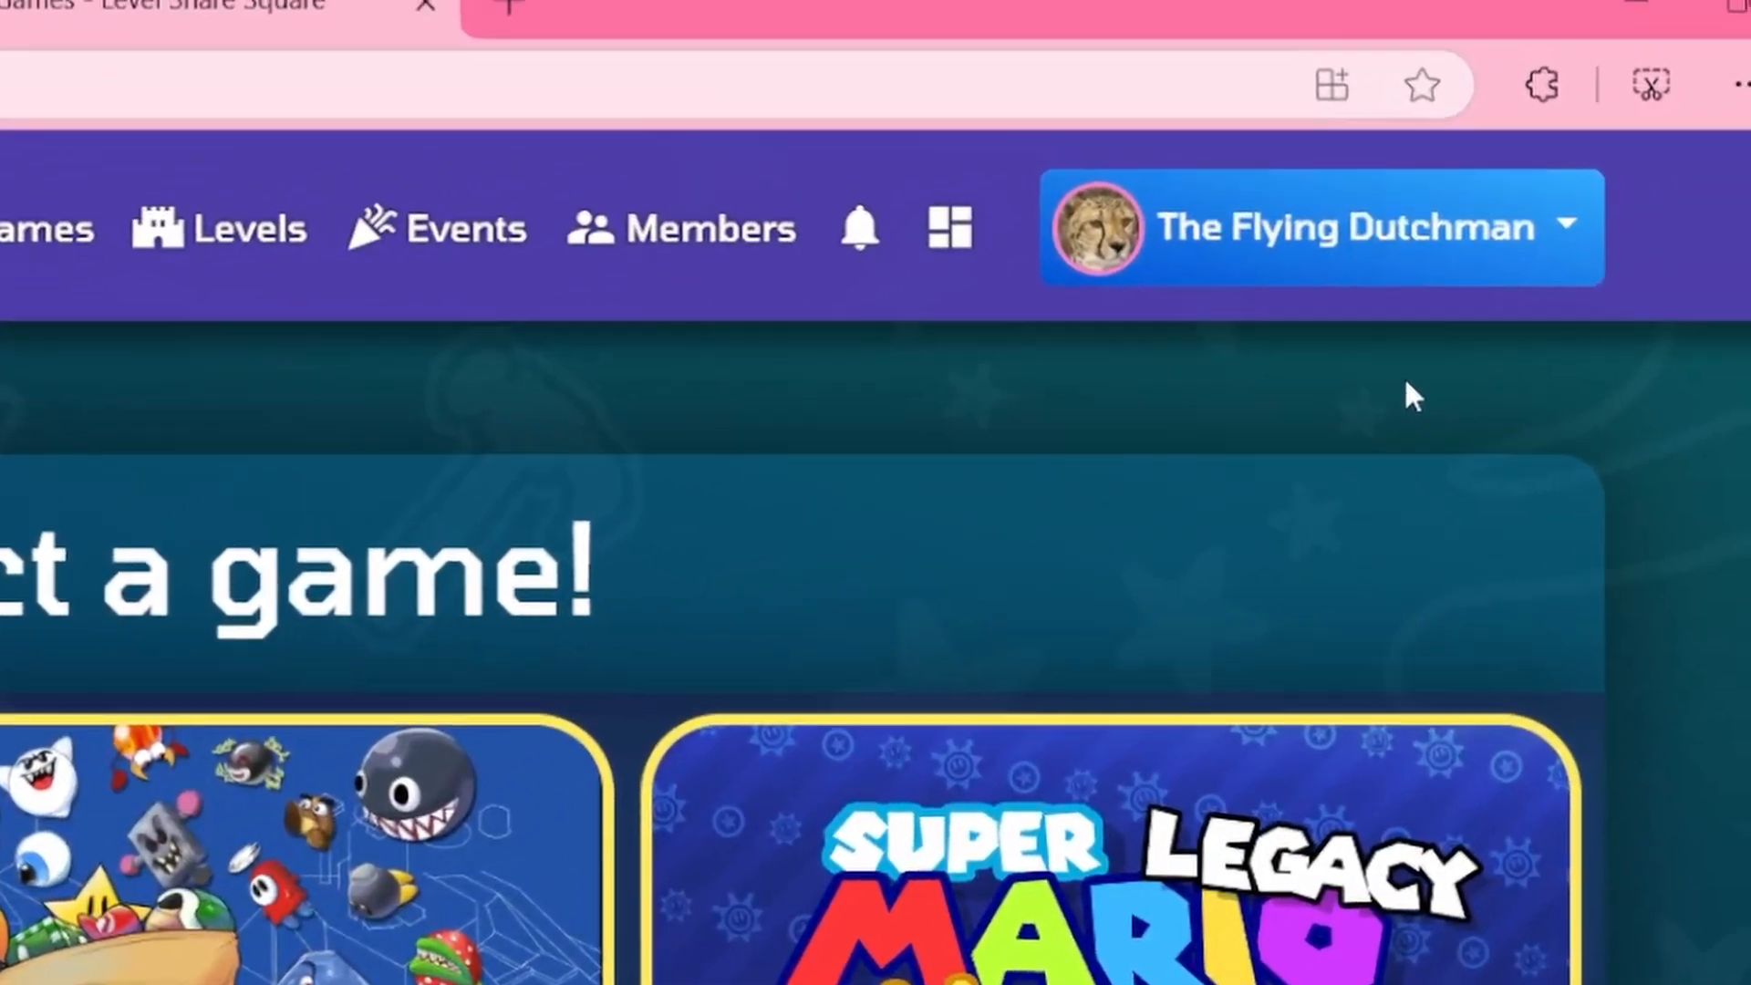
pyautogui.moveTo(1488, 110)
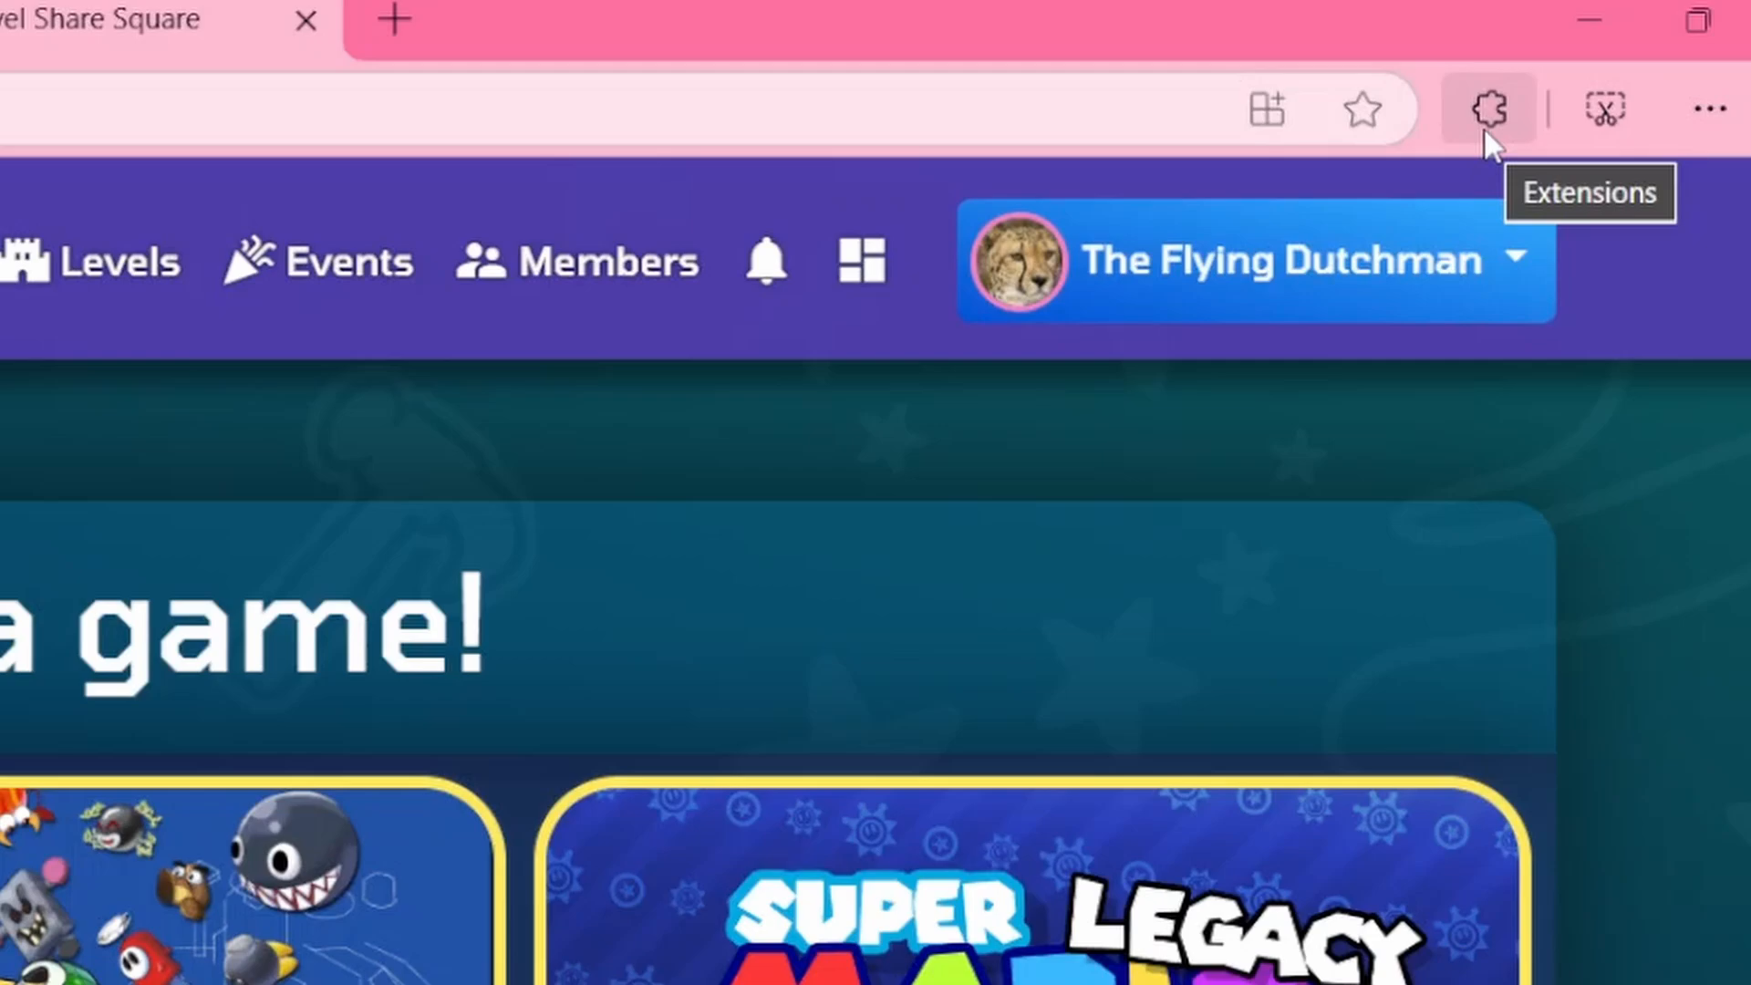
# Launch the Mod Manager window from the LSS Web Mod Loader extension on Level Share Square.
pyautogui.click(1489, 107)
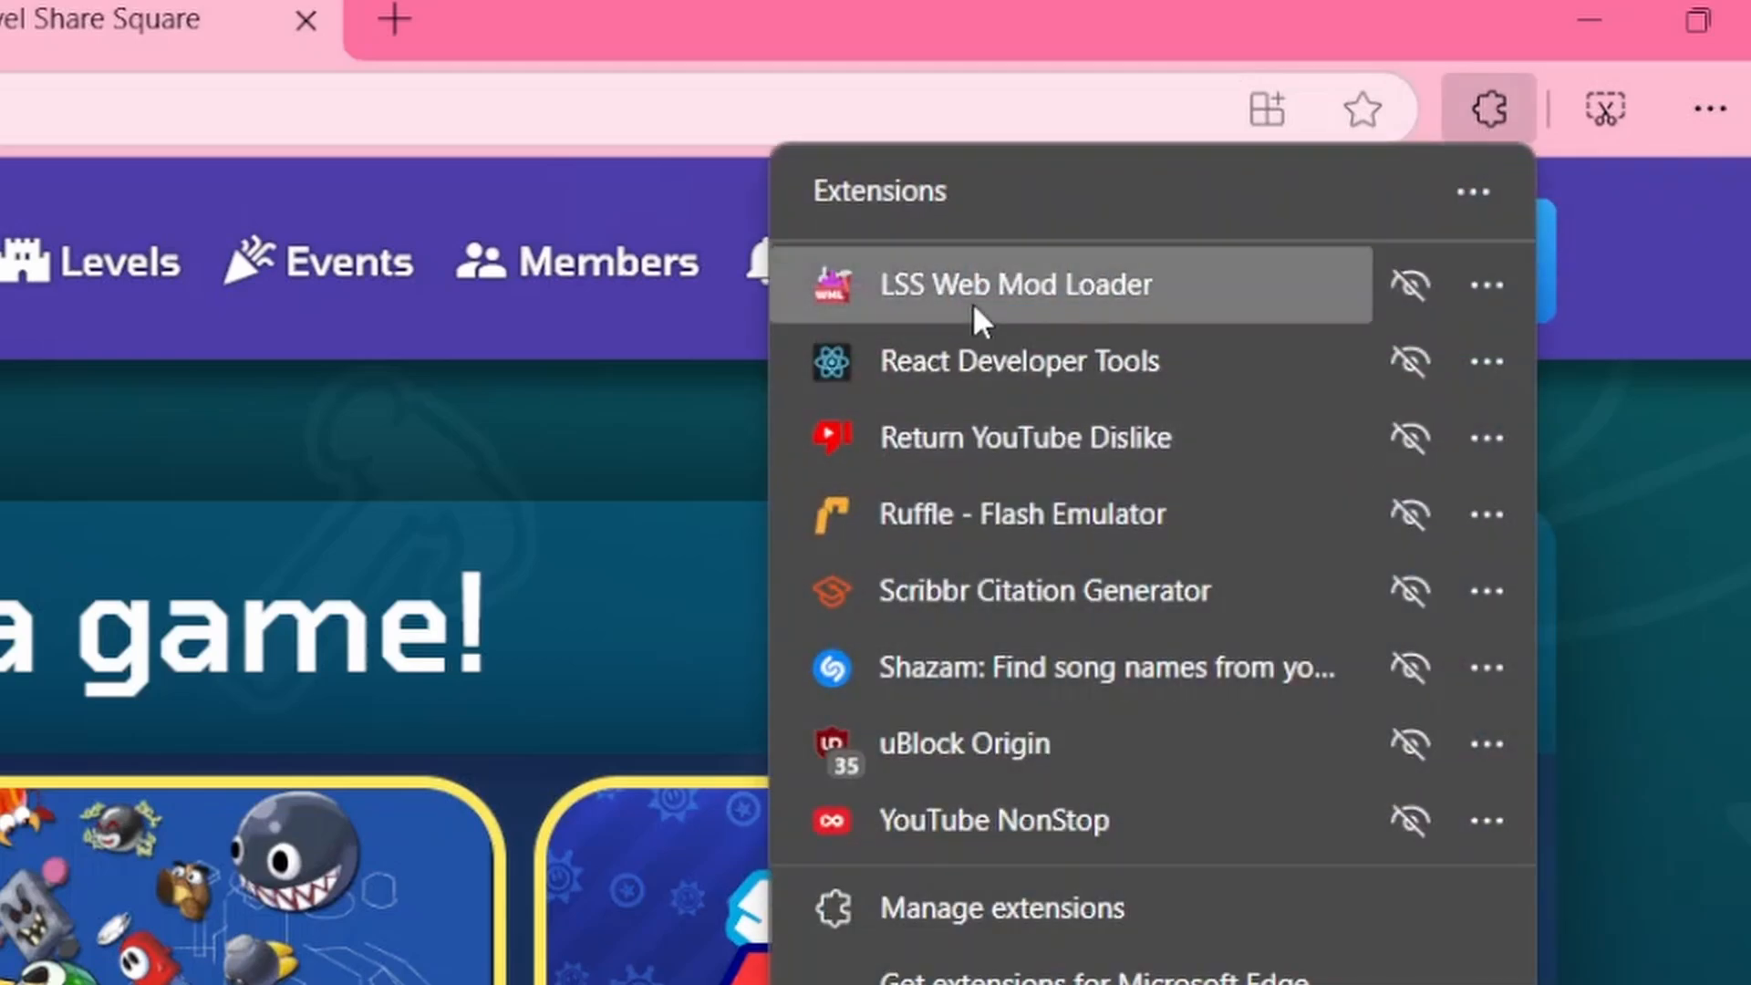
pyautogui.click(1015, 285)
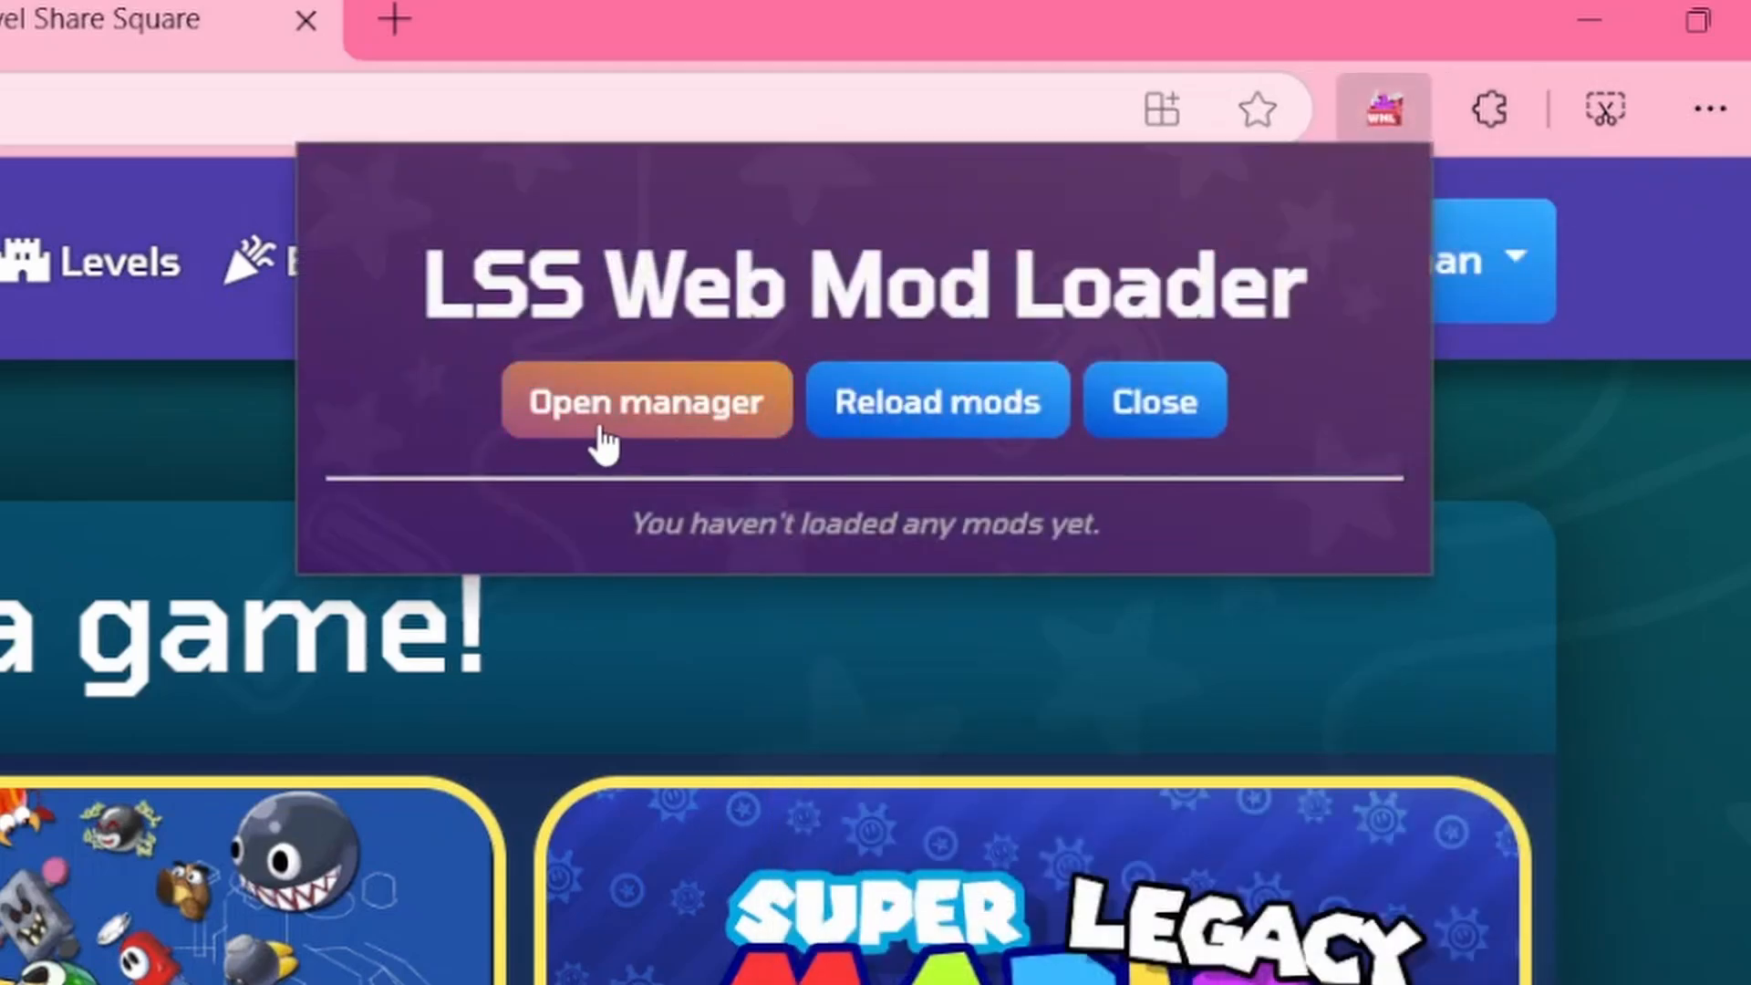
pyautogui.click(645, 399)
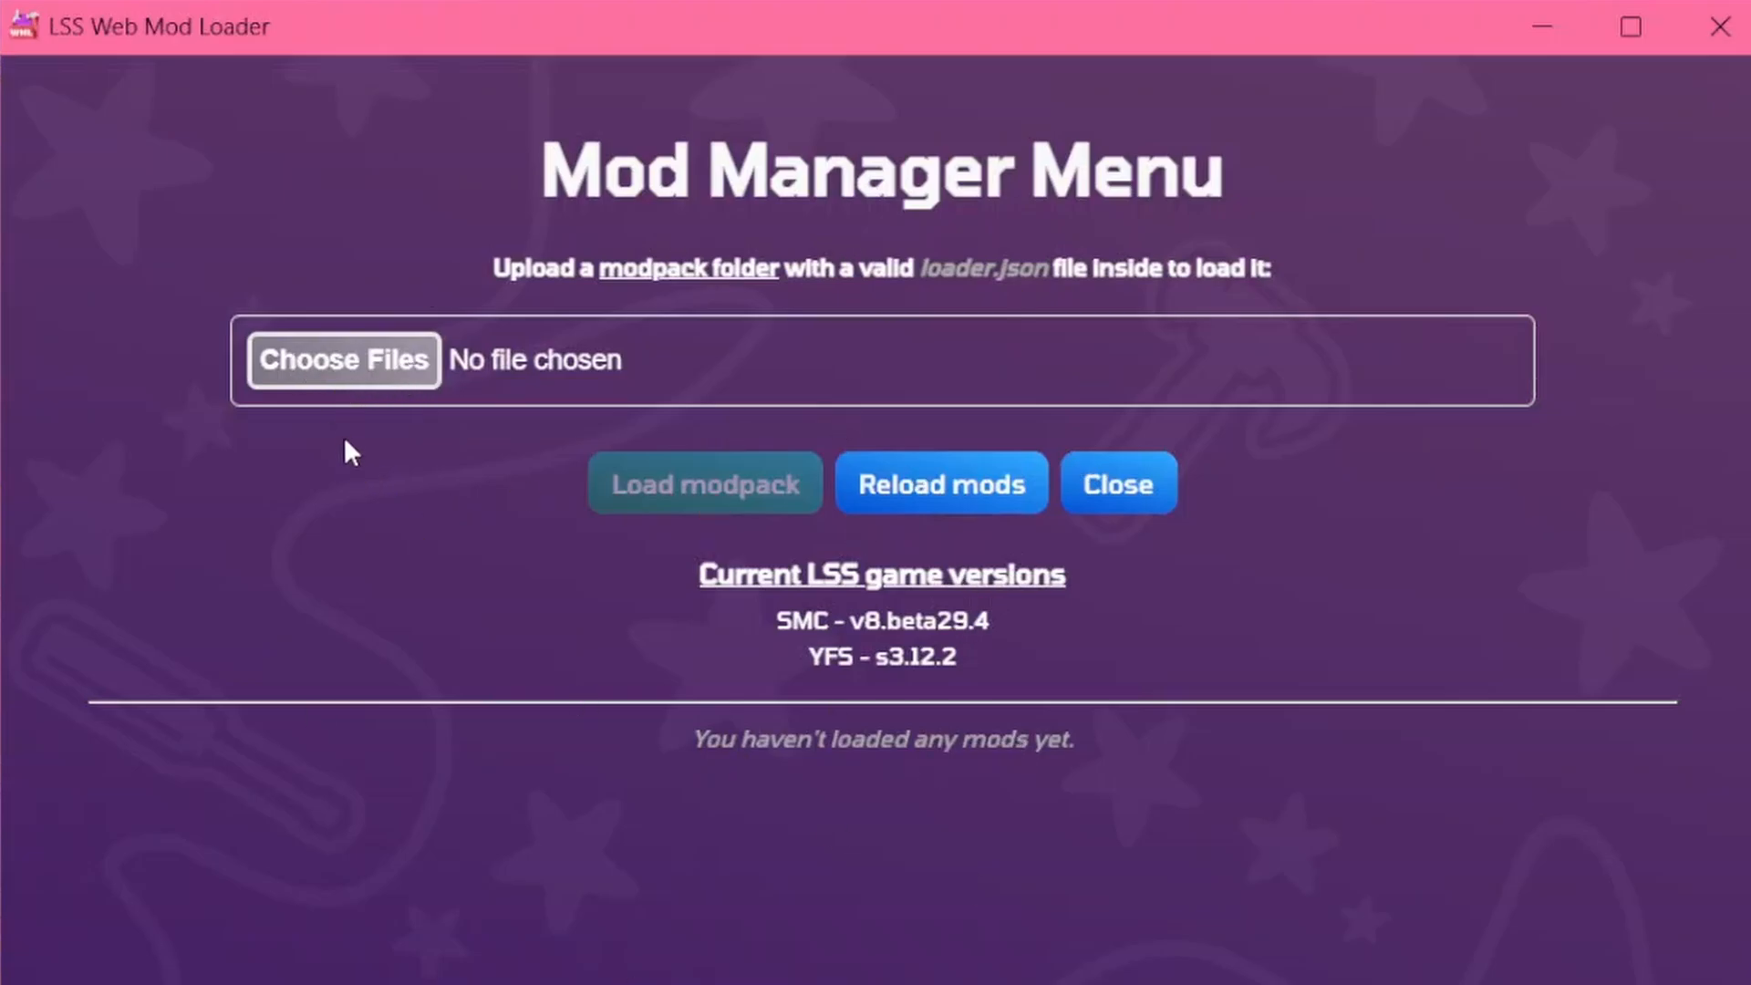
# Upload the Spaghbettle folder so Spaghbettle 1.0 loads enabled for SMC v8.beta29.4.
pyautogui.click(345, 360)
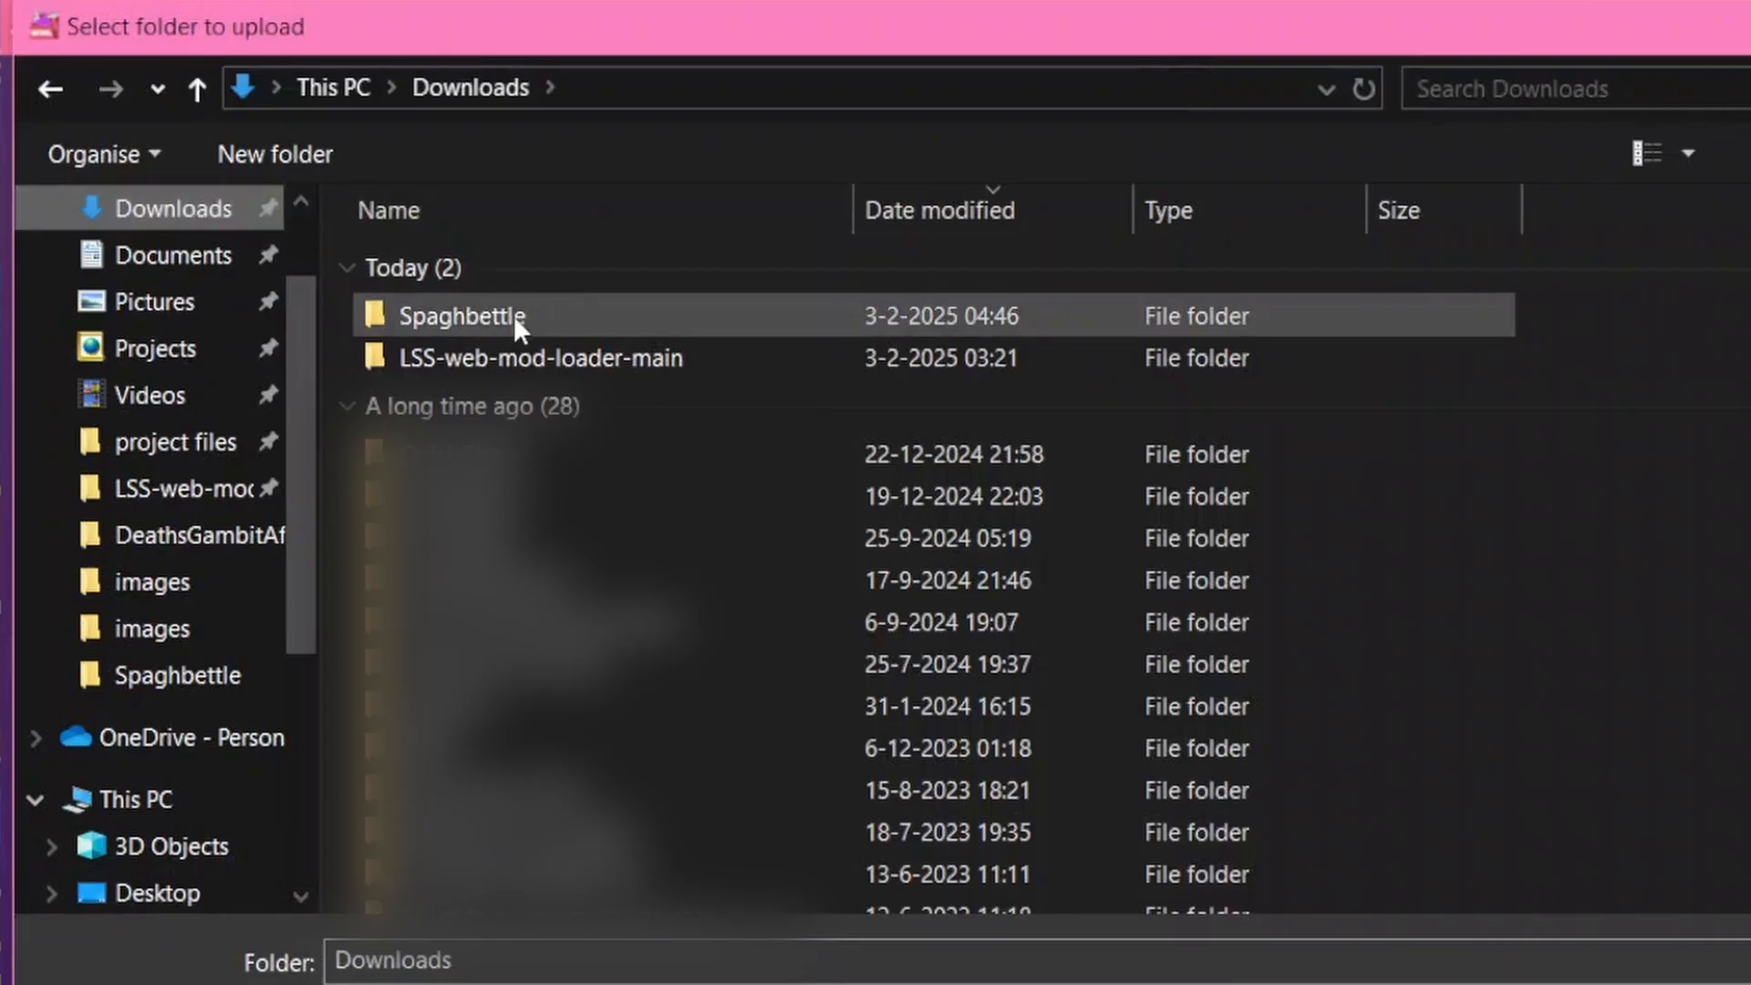
pyautogui.moveTo(514, 324)
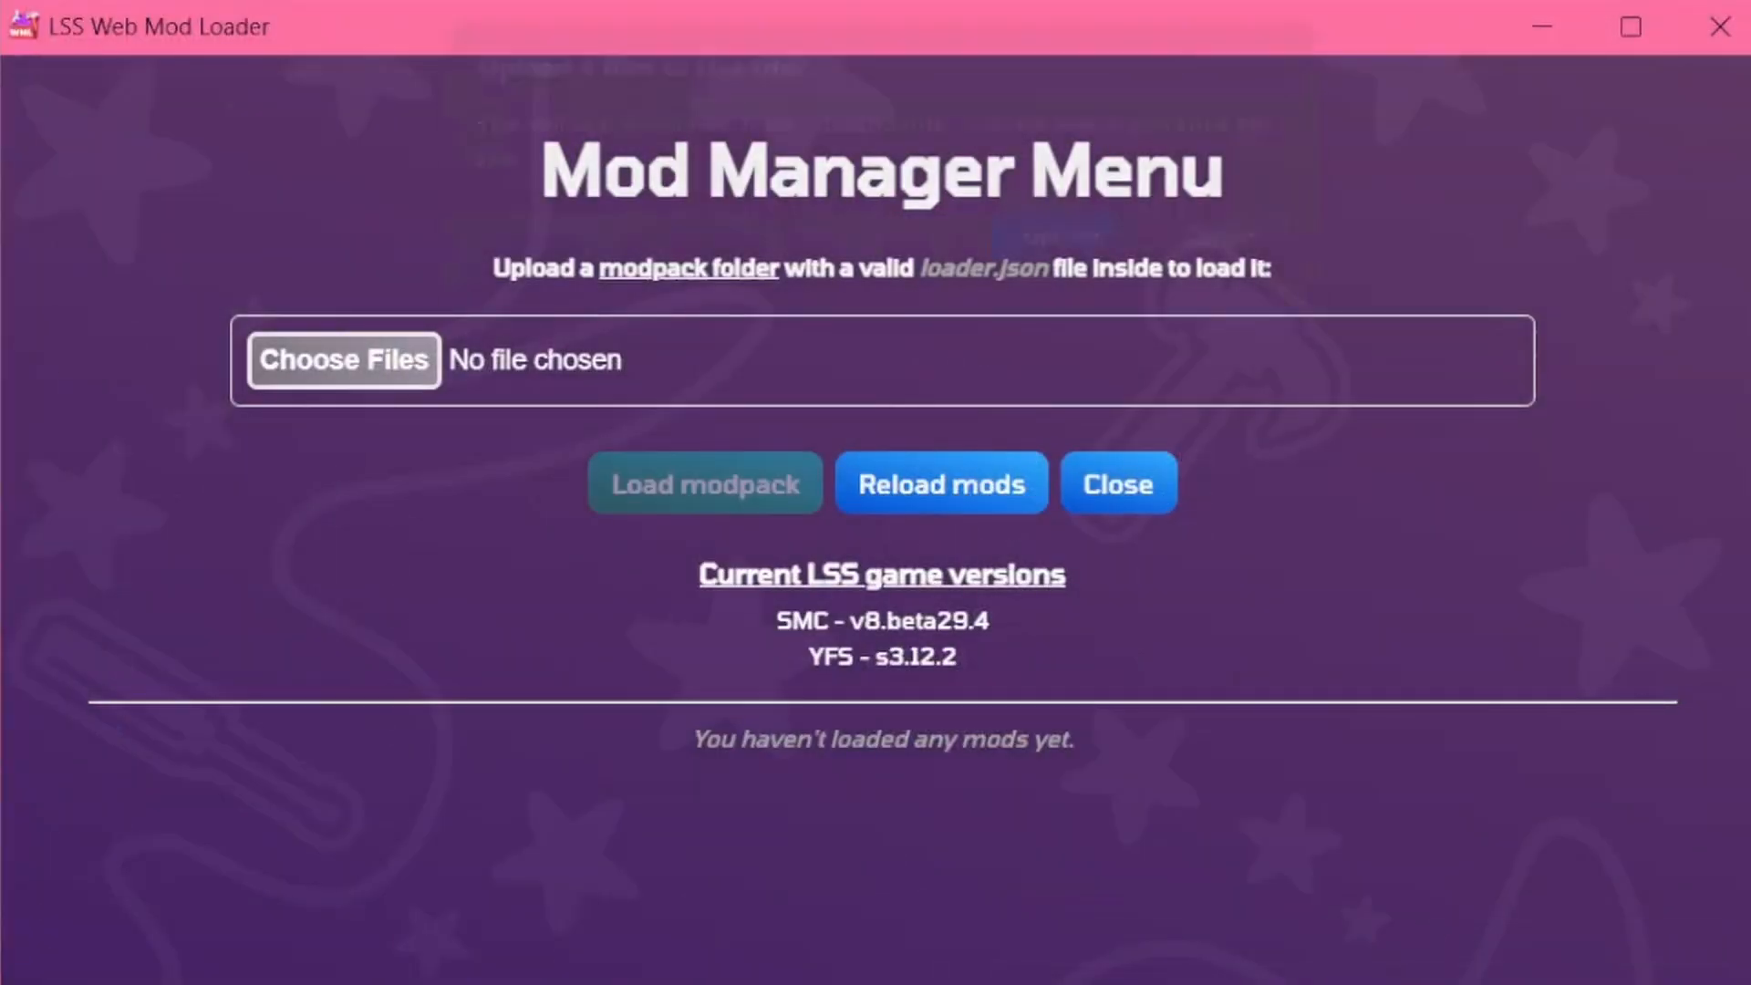
pyautogui.click(345, 359)
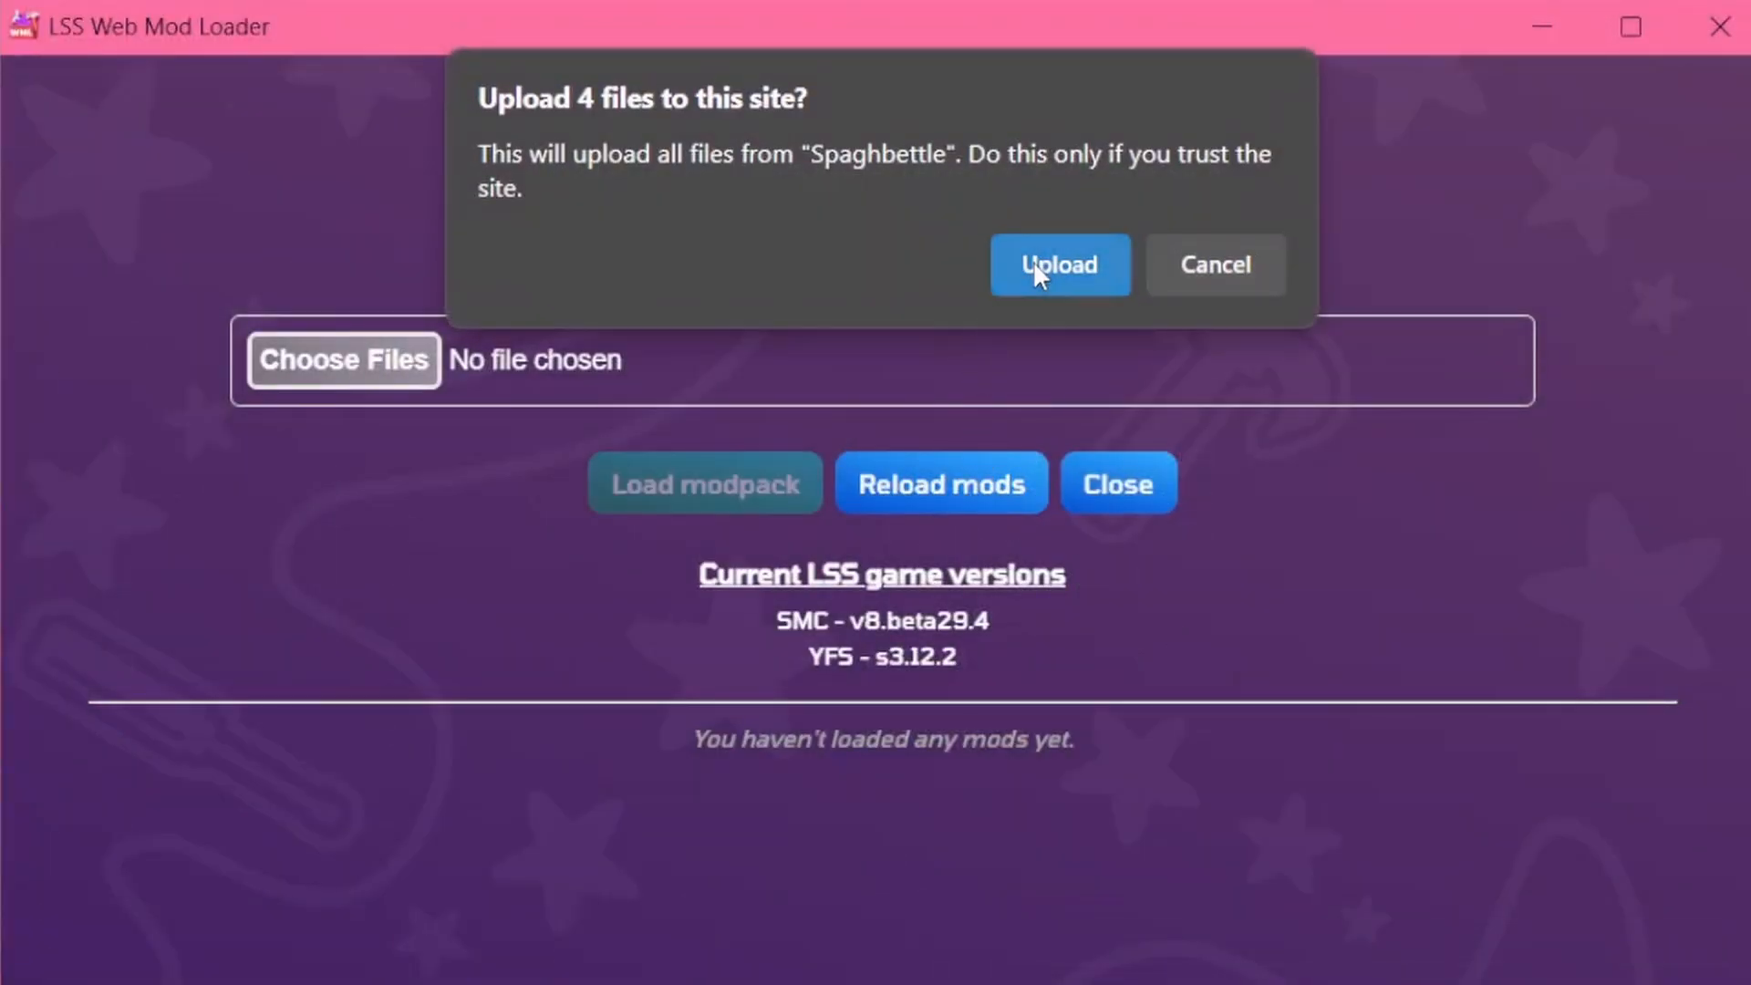
pyautogui.click(1059, 264)
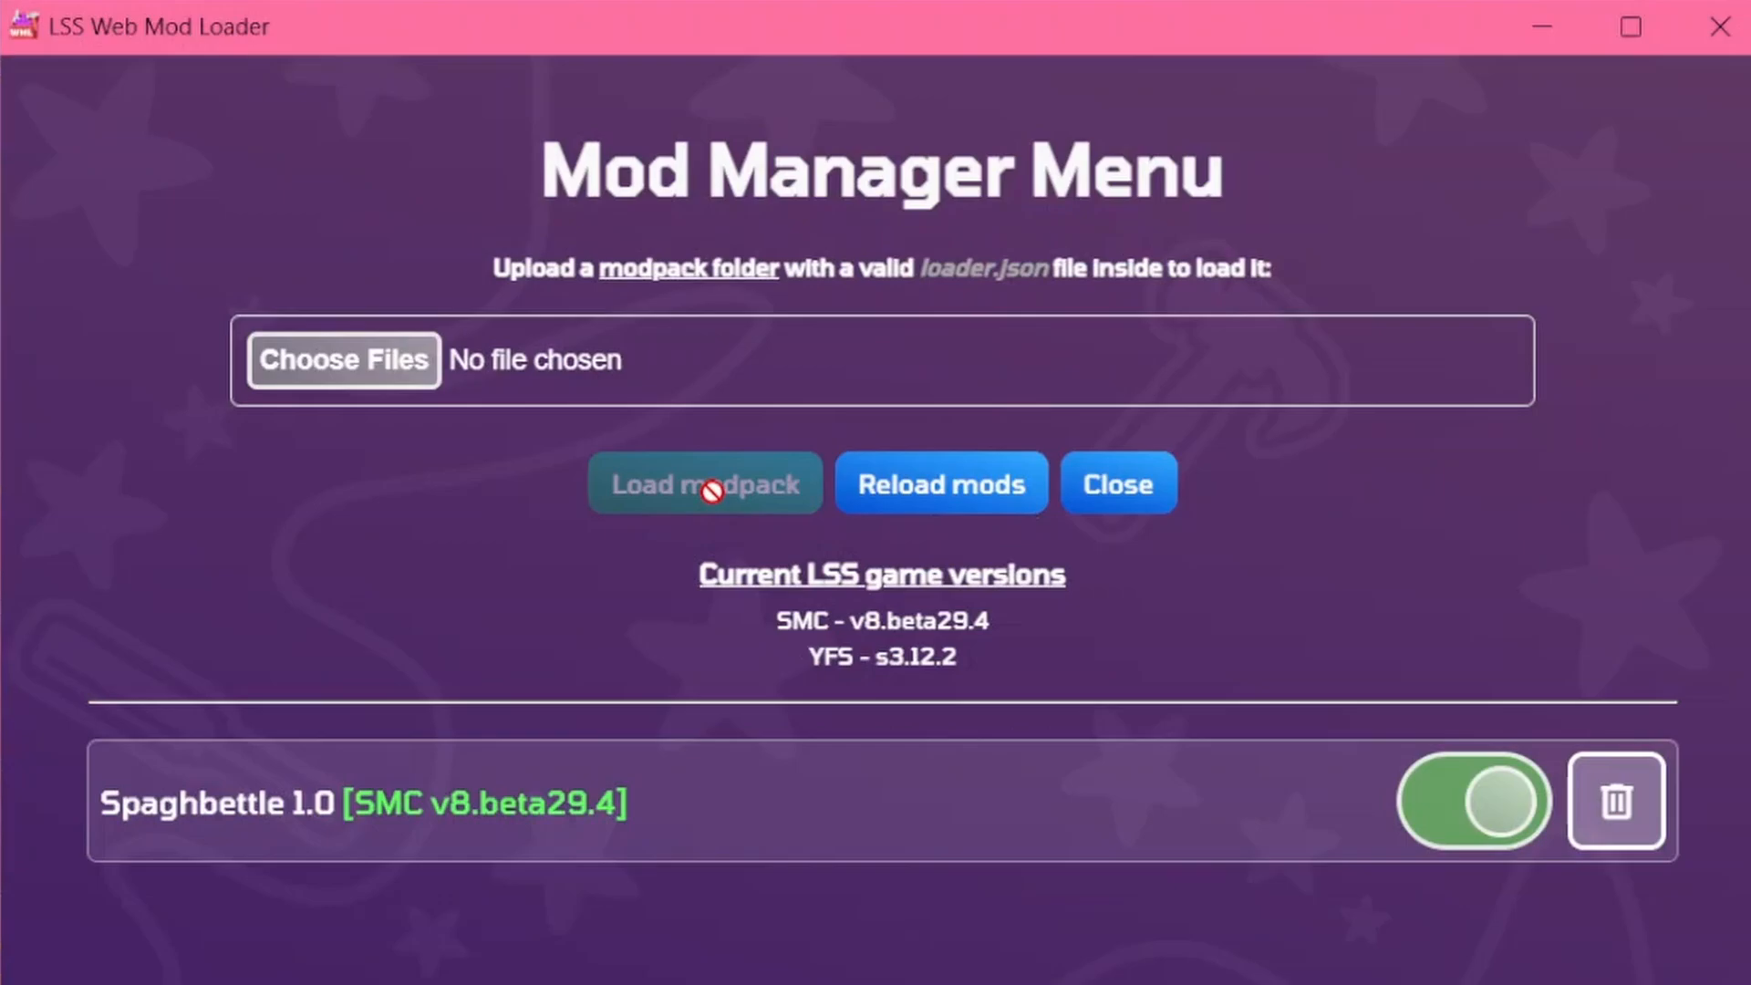
pyautogui.moveTo(296, 826)
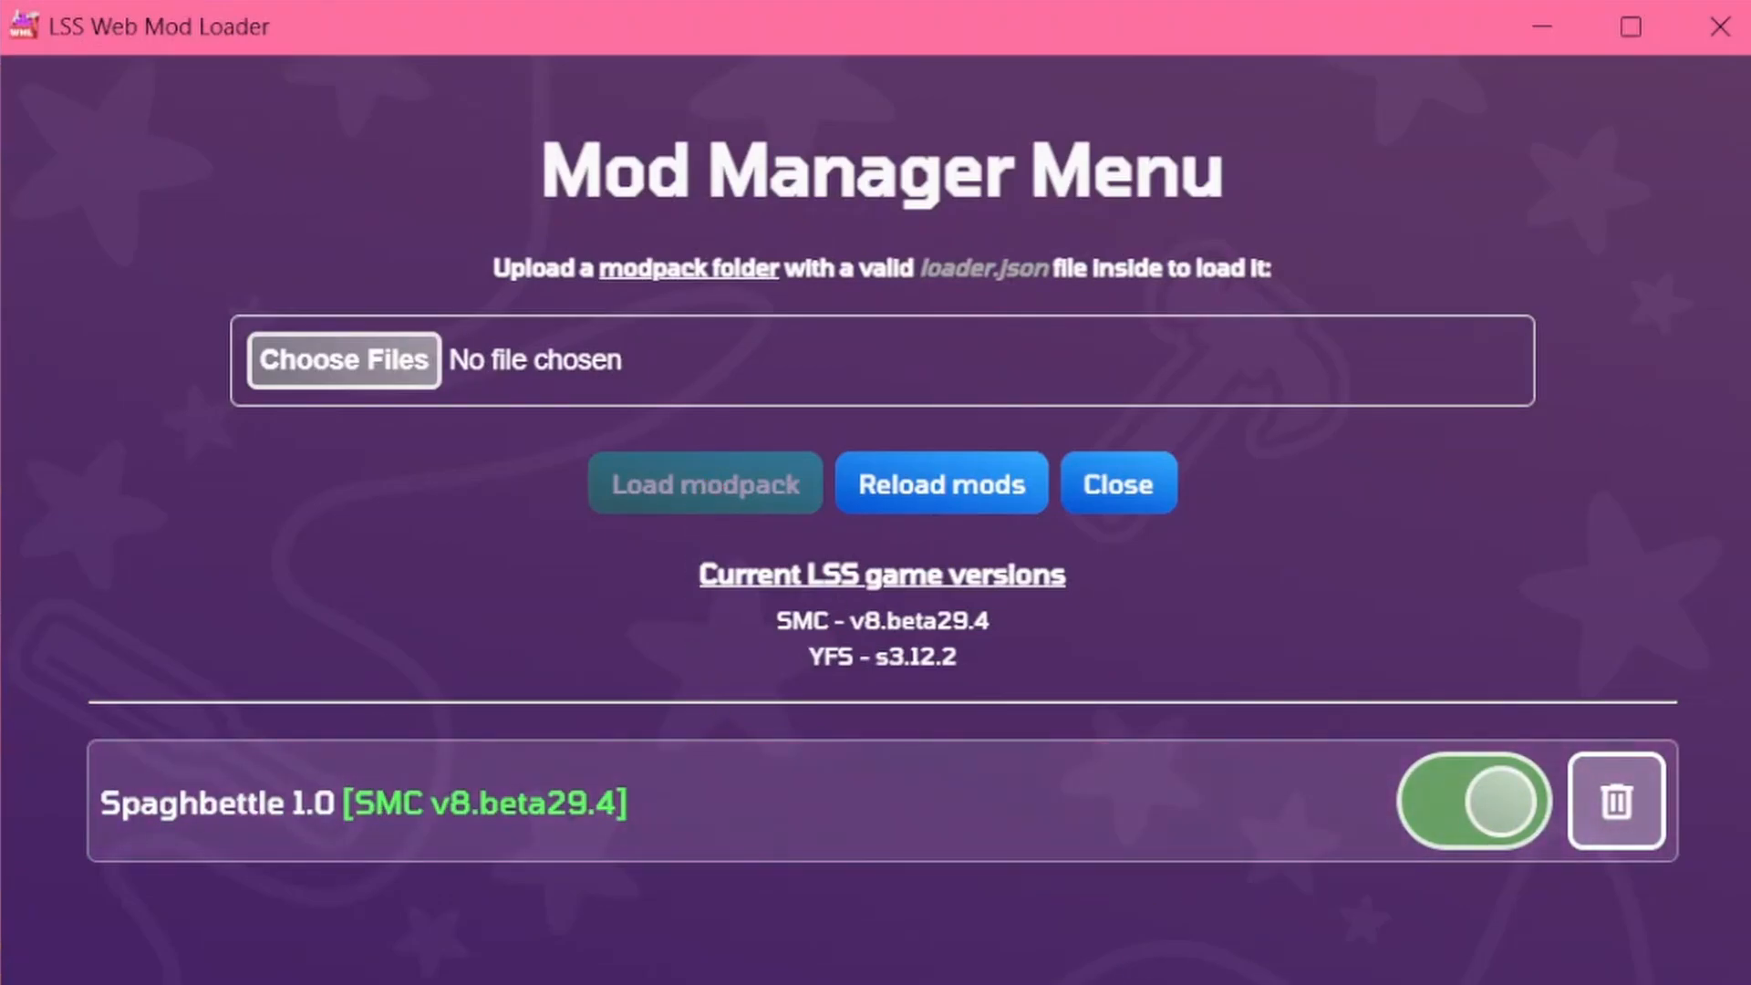
pyautogui.moveTo(728, 828)
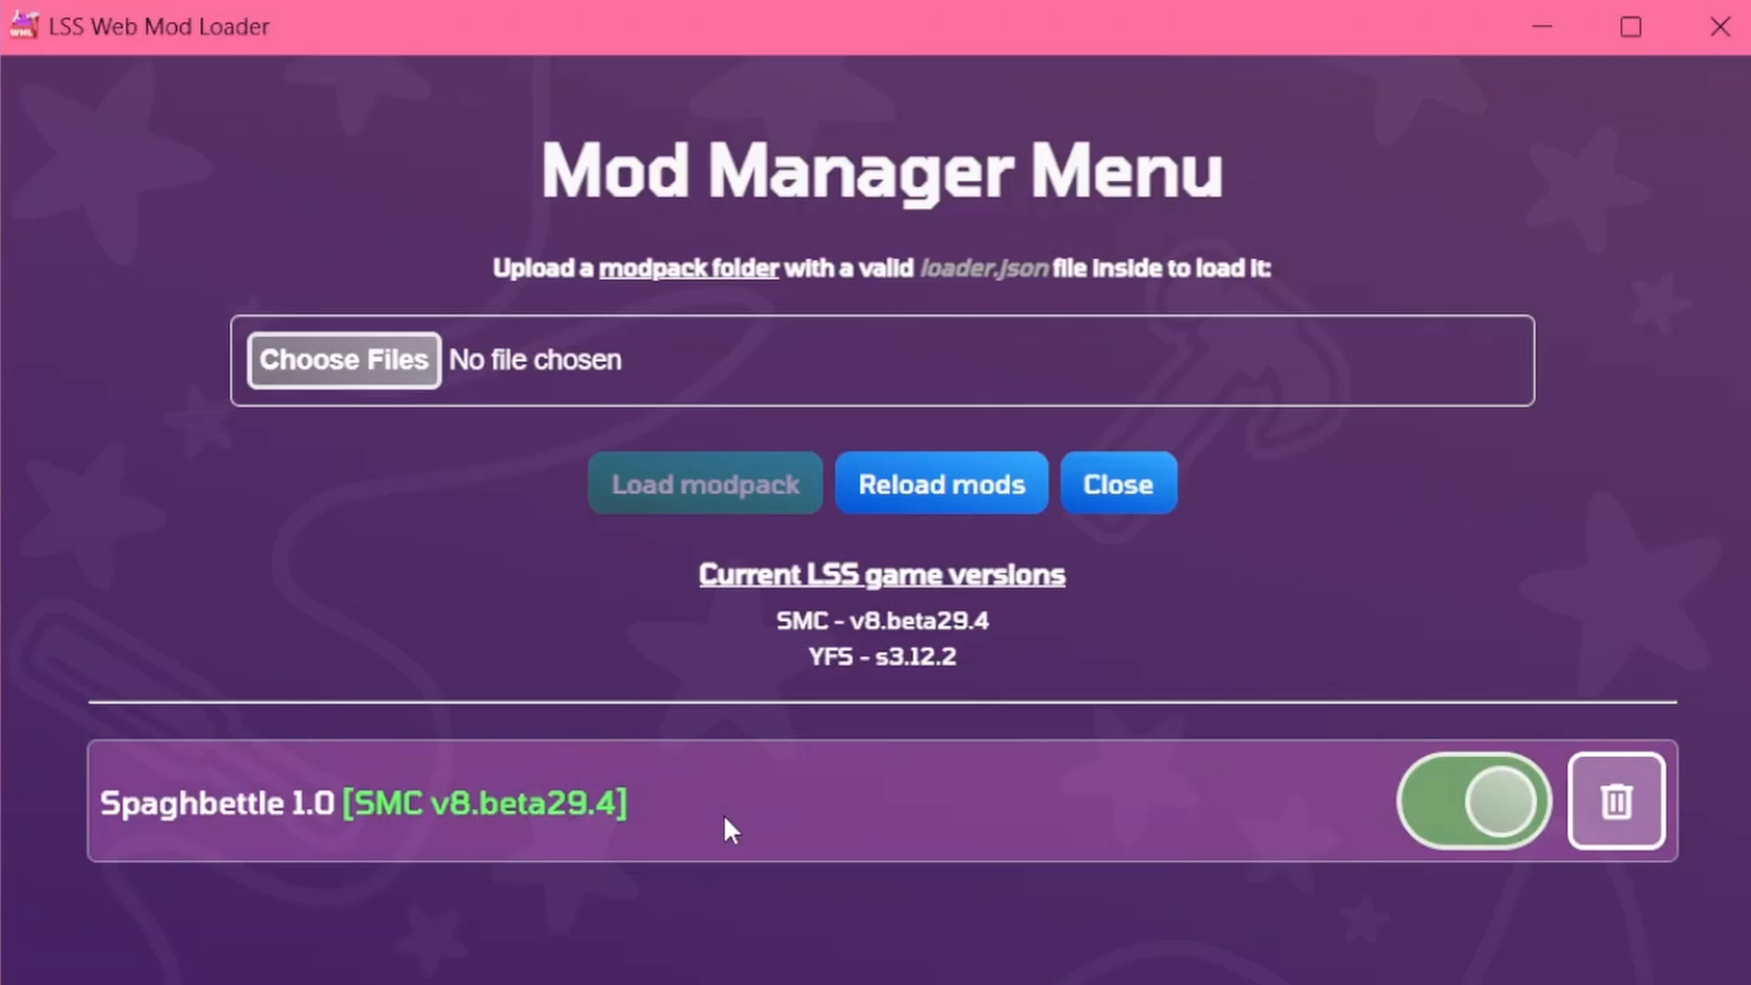
pyautogui.moveTo(1310, 496)
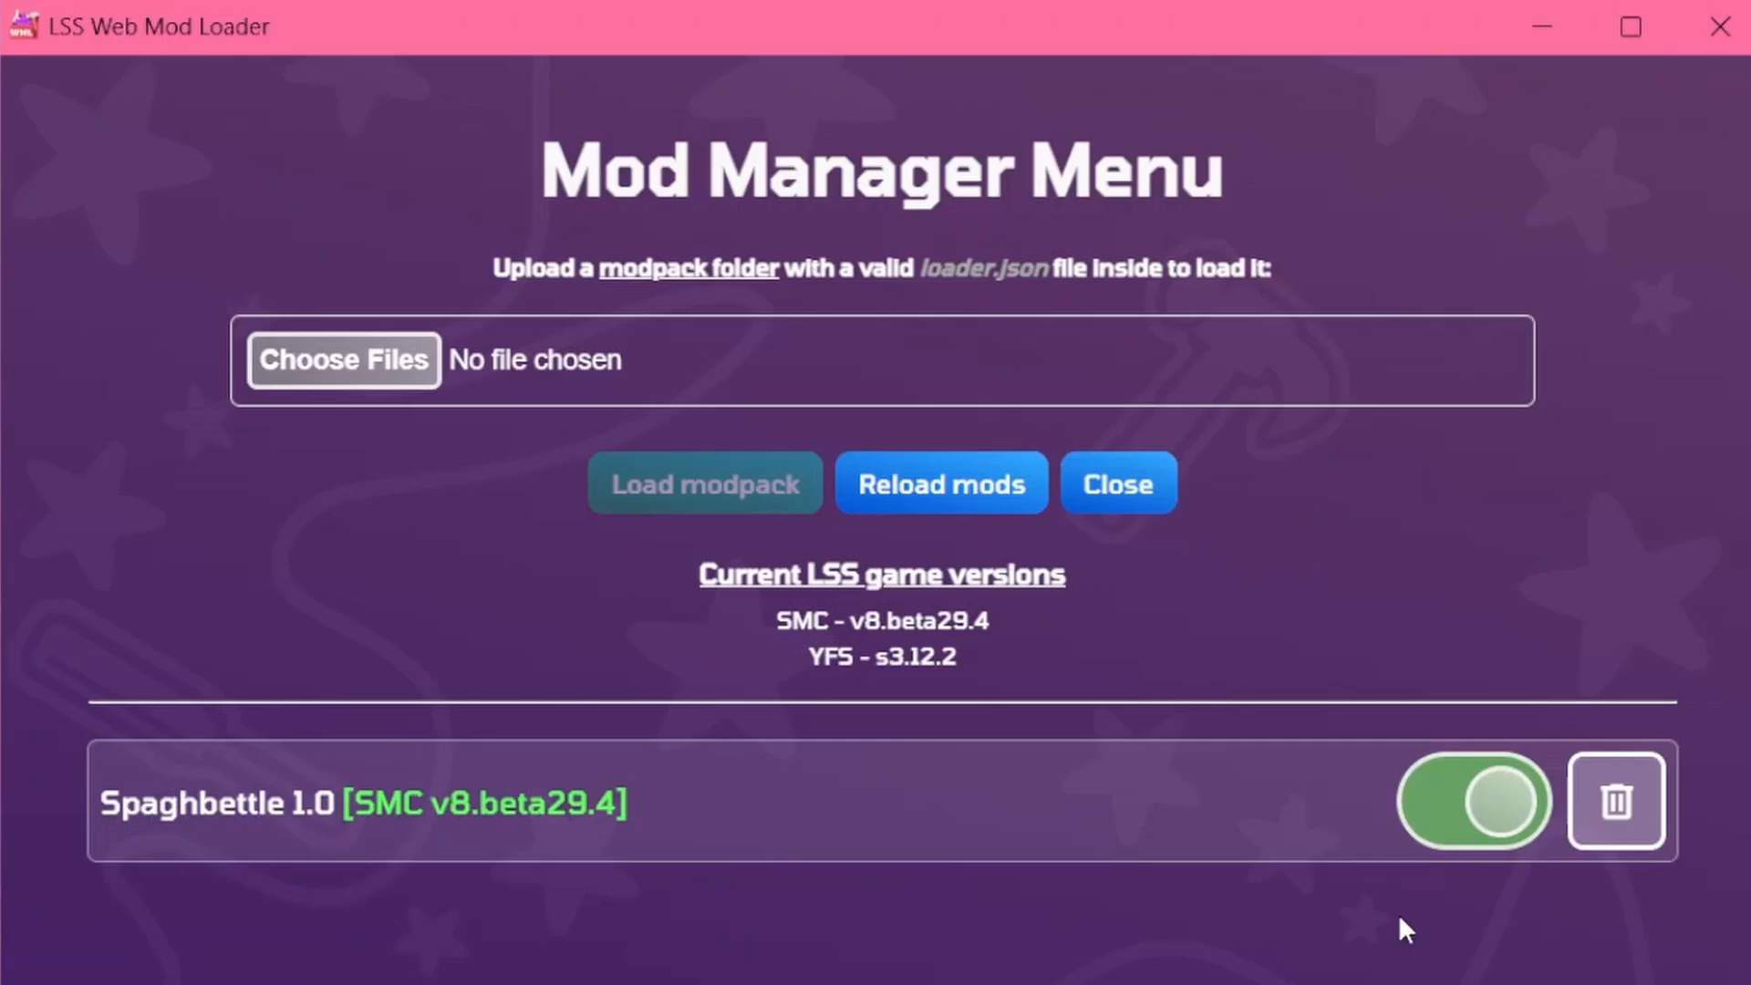
# Toggle Spaghbettle off and on, reload mods and close the Mod Manager.
pyautogui.click(1472, 801)
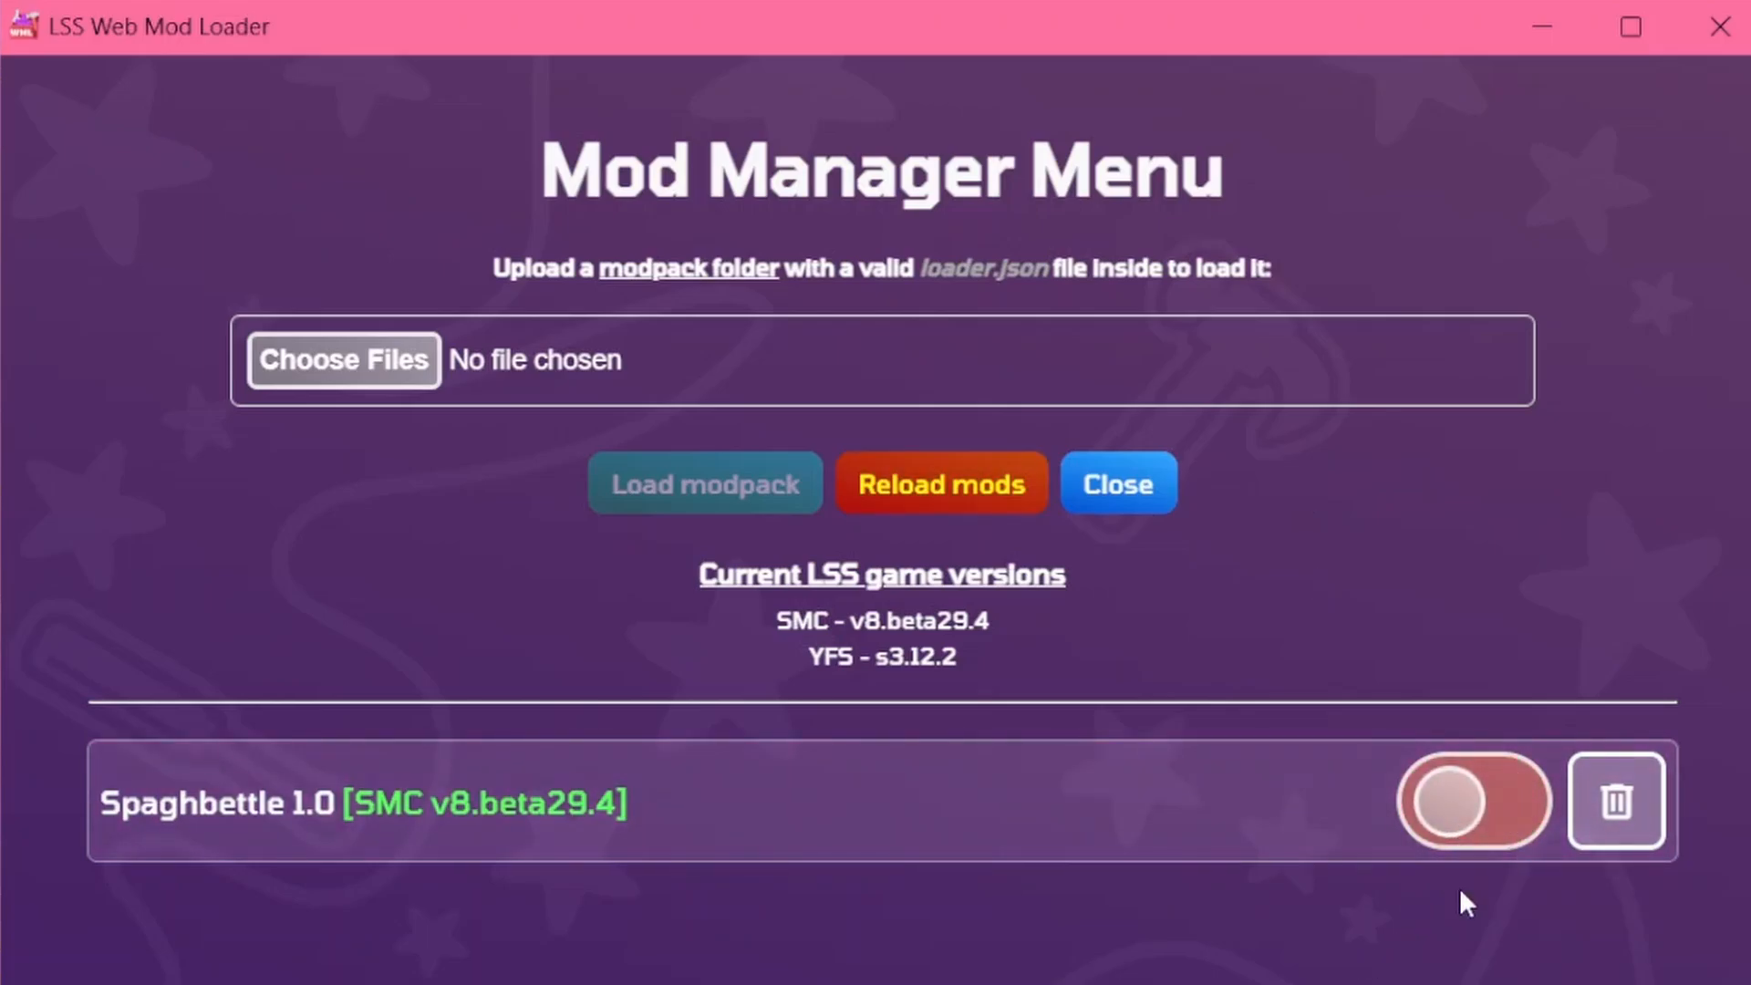
pyautogui.click(1473, 803)
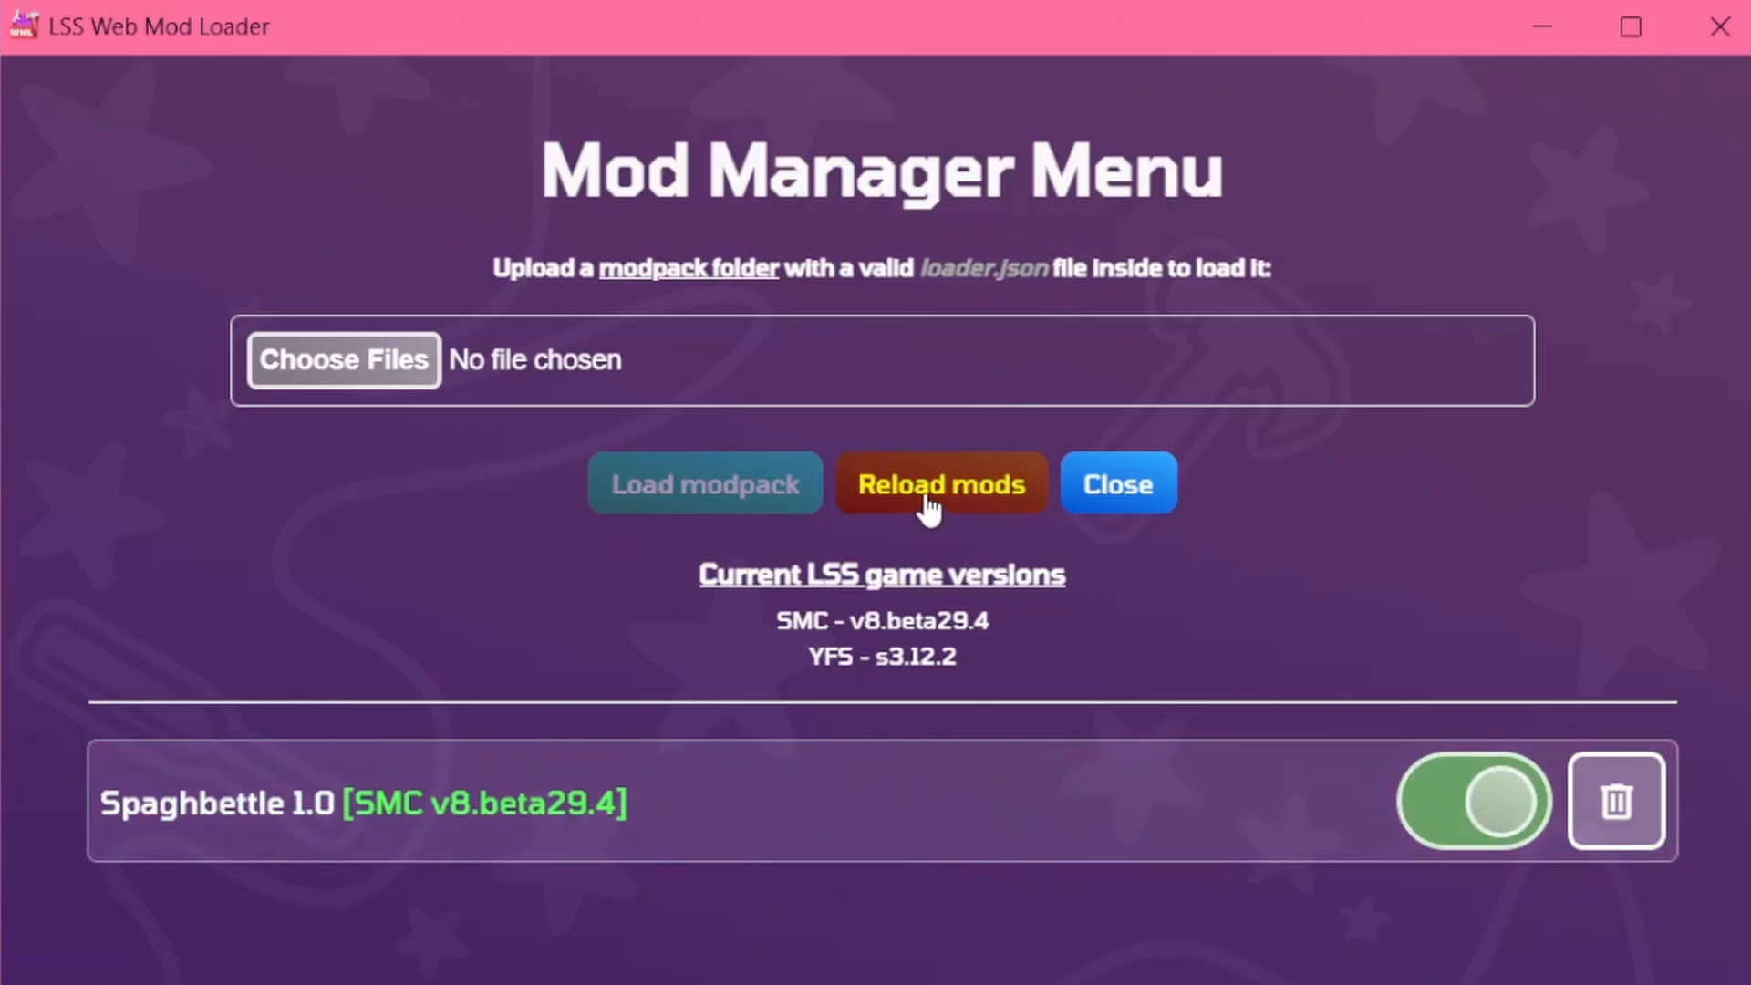
pyautogui.click(941, 483)
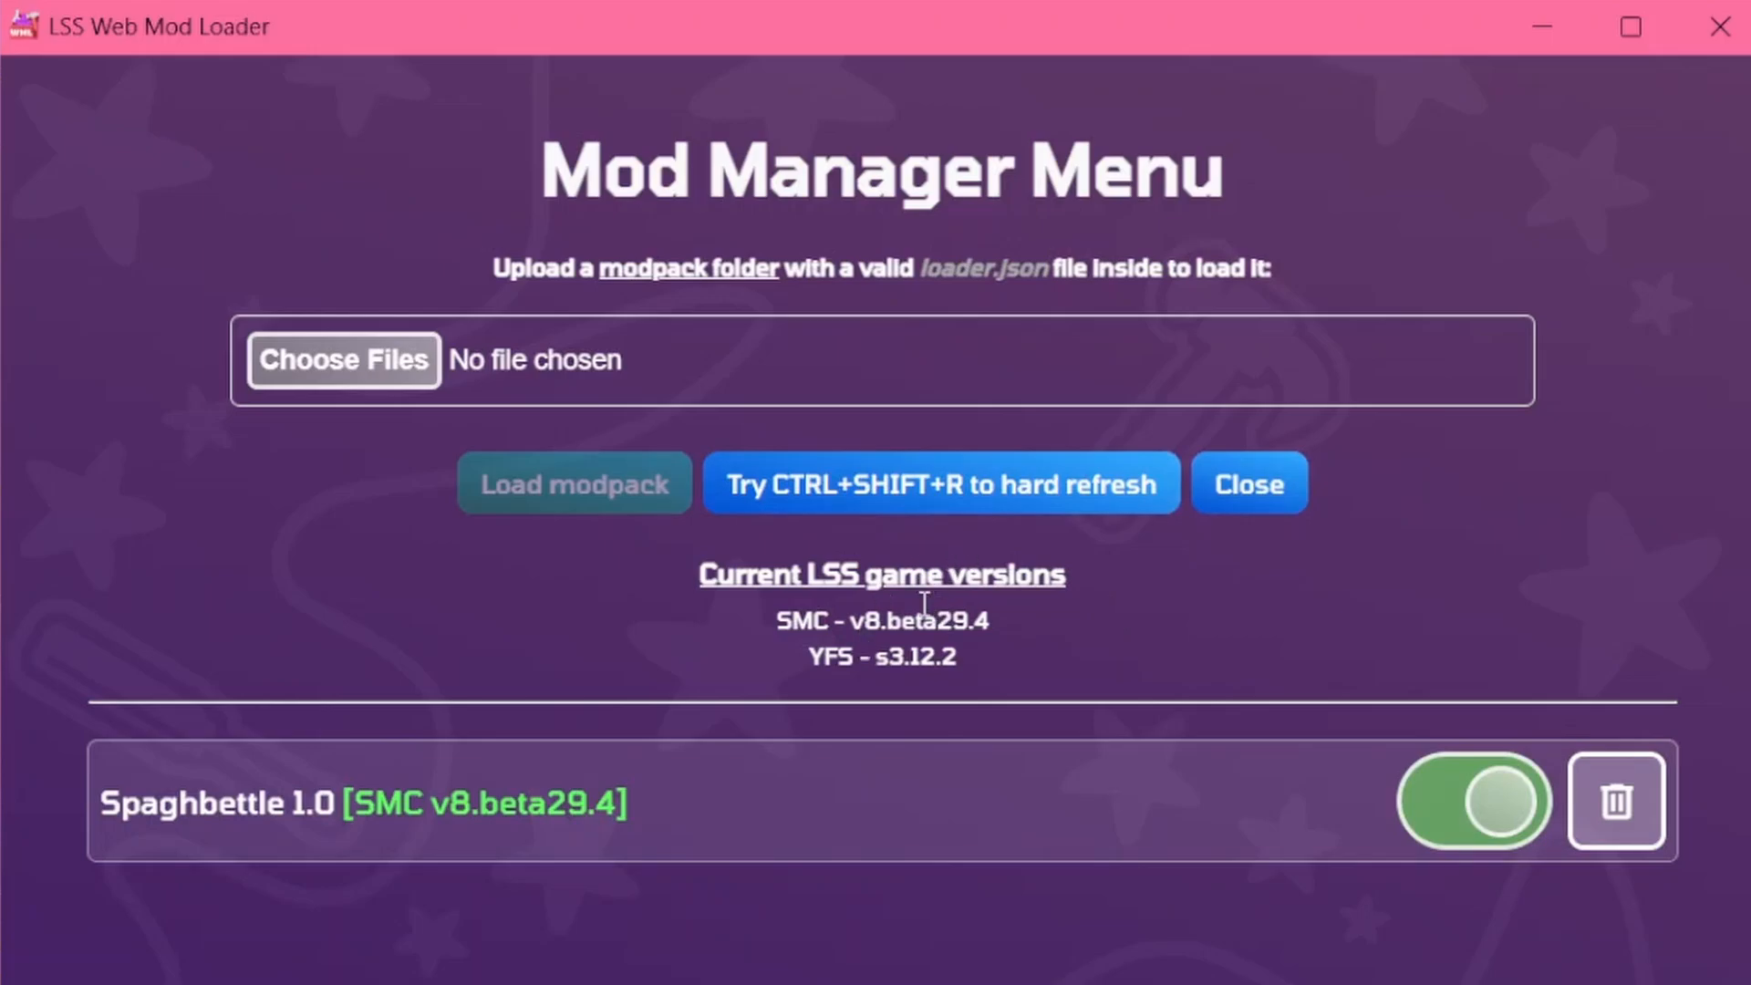
pyautogui.moveTo(795, 544)
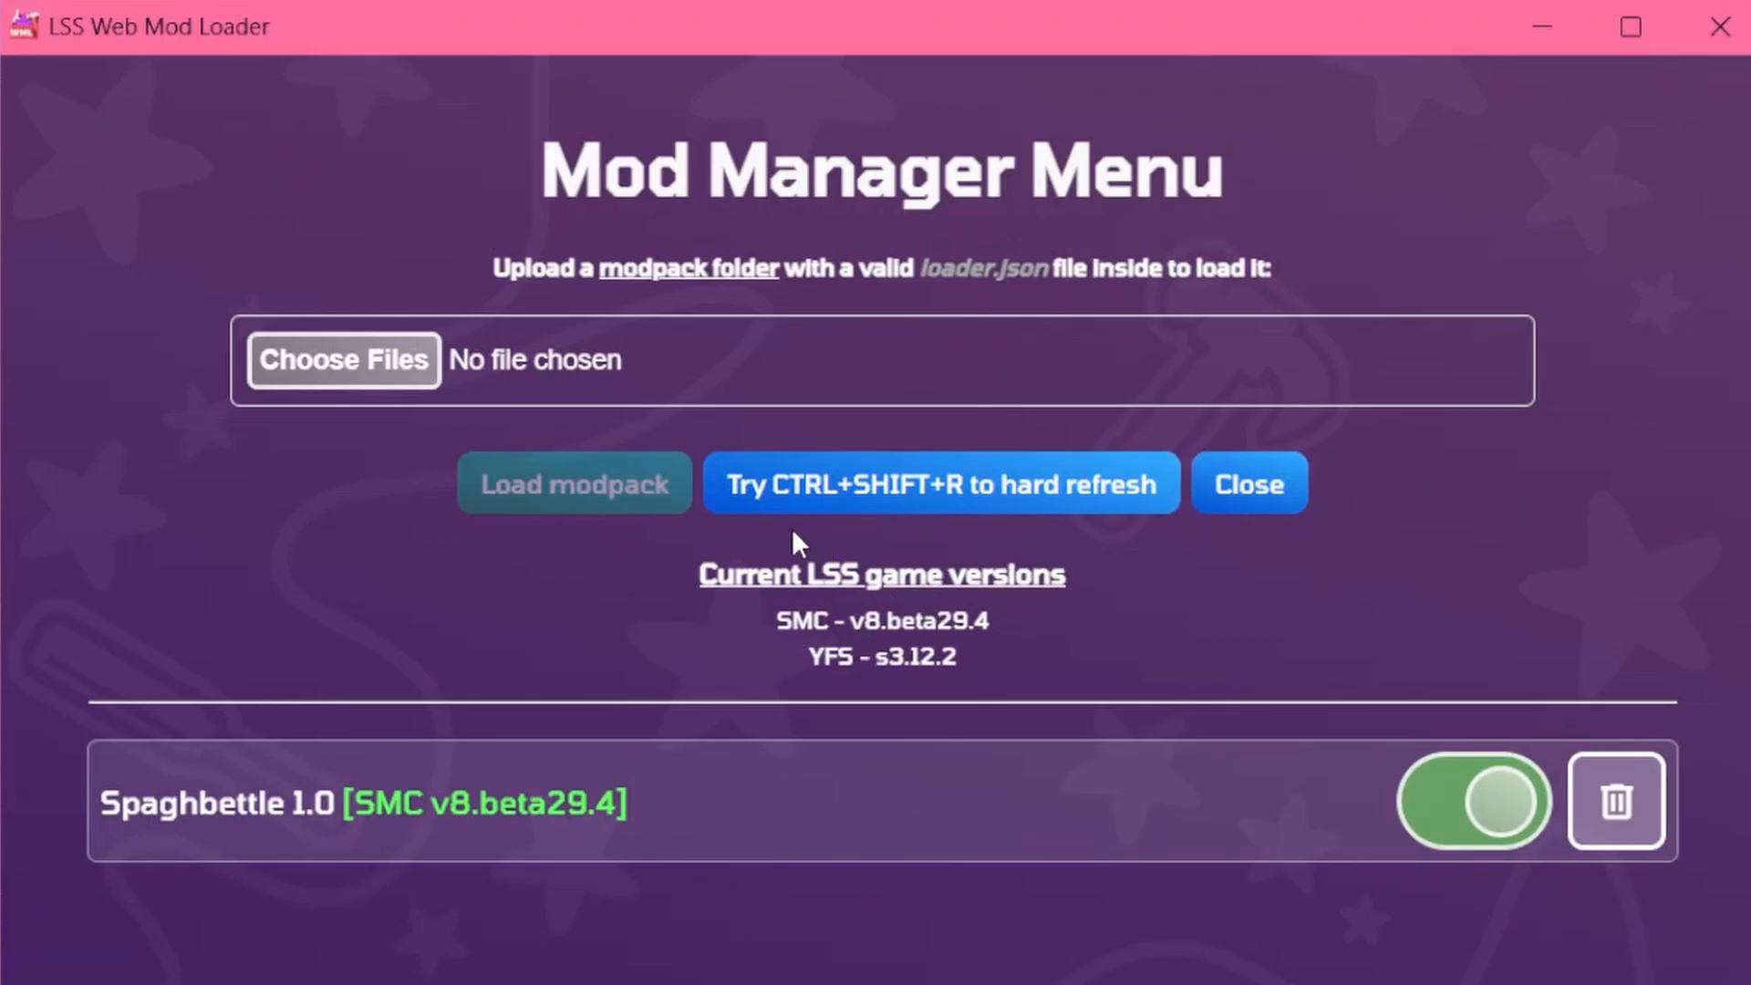
pyautogui.moveTo(806, 529)
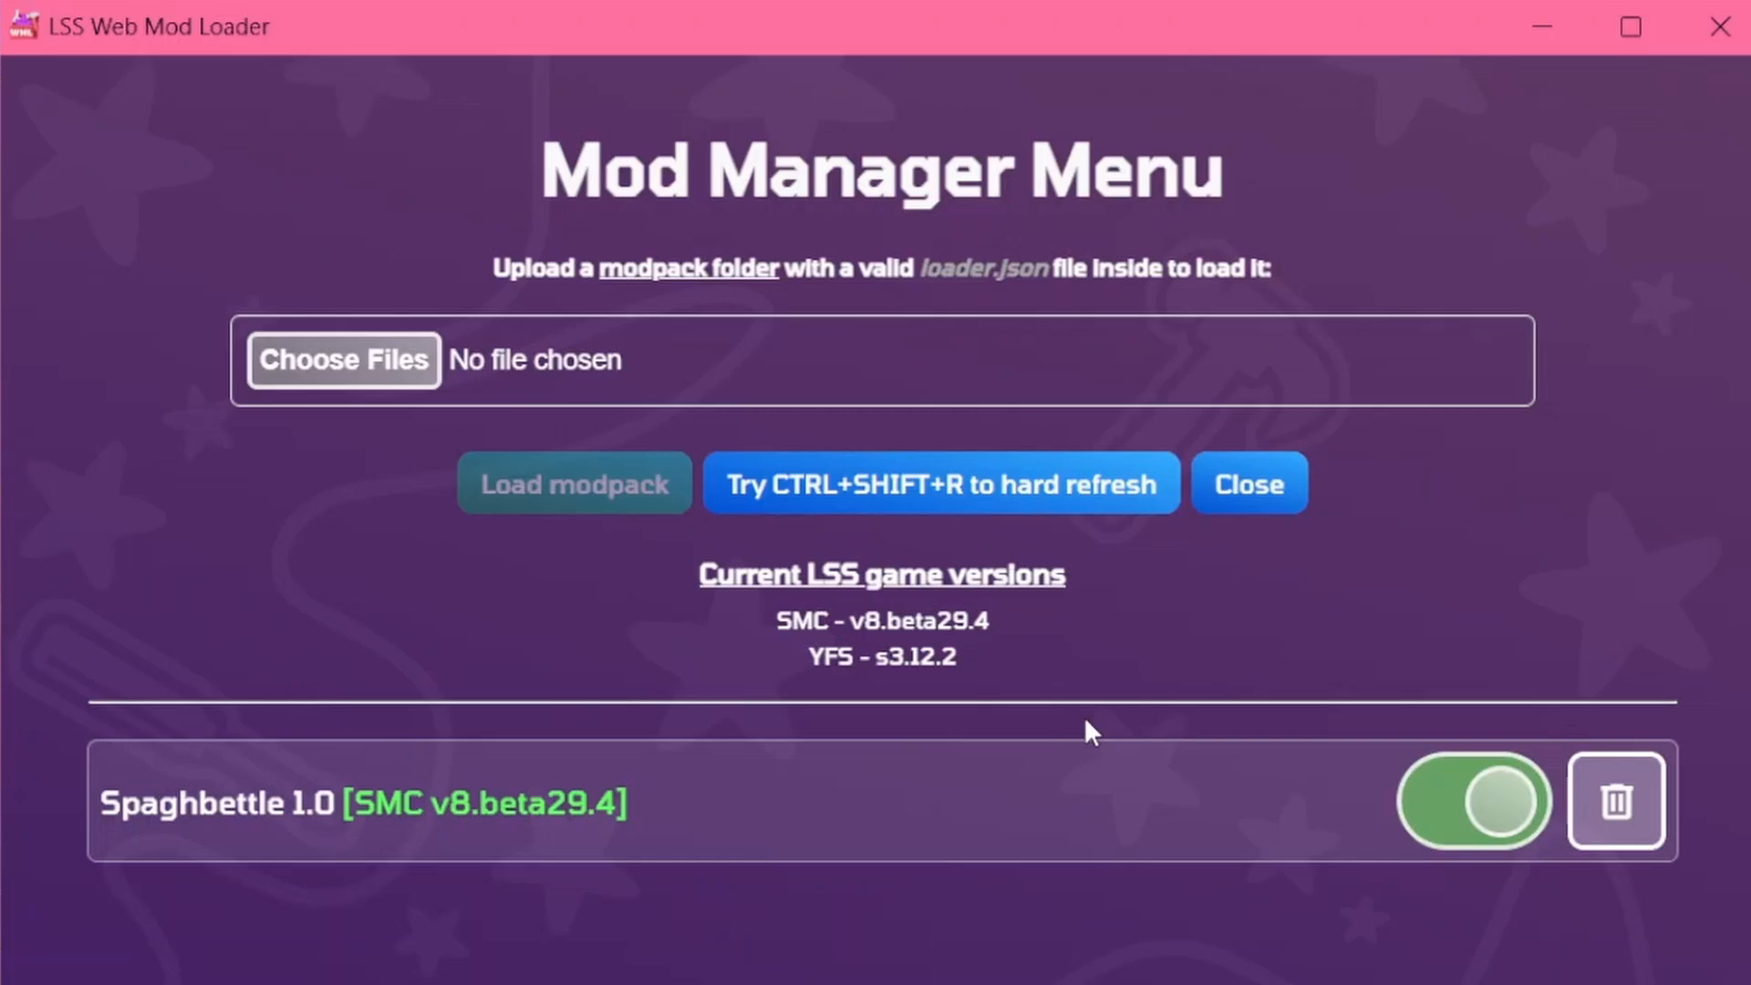
pyautogui.click(1248, 484)
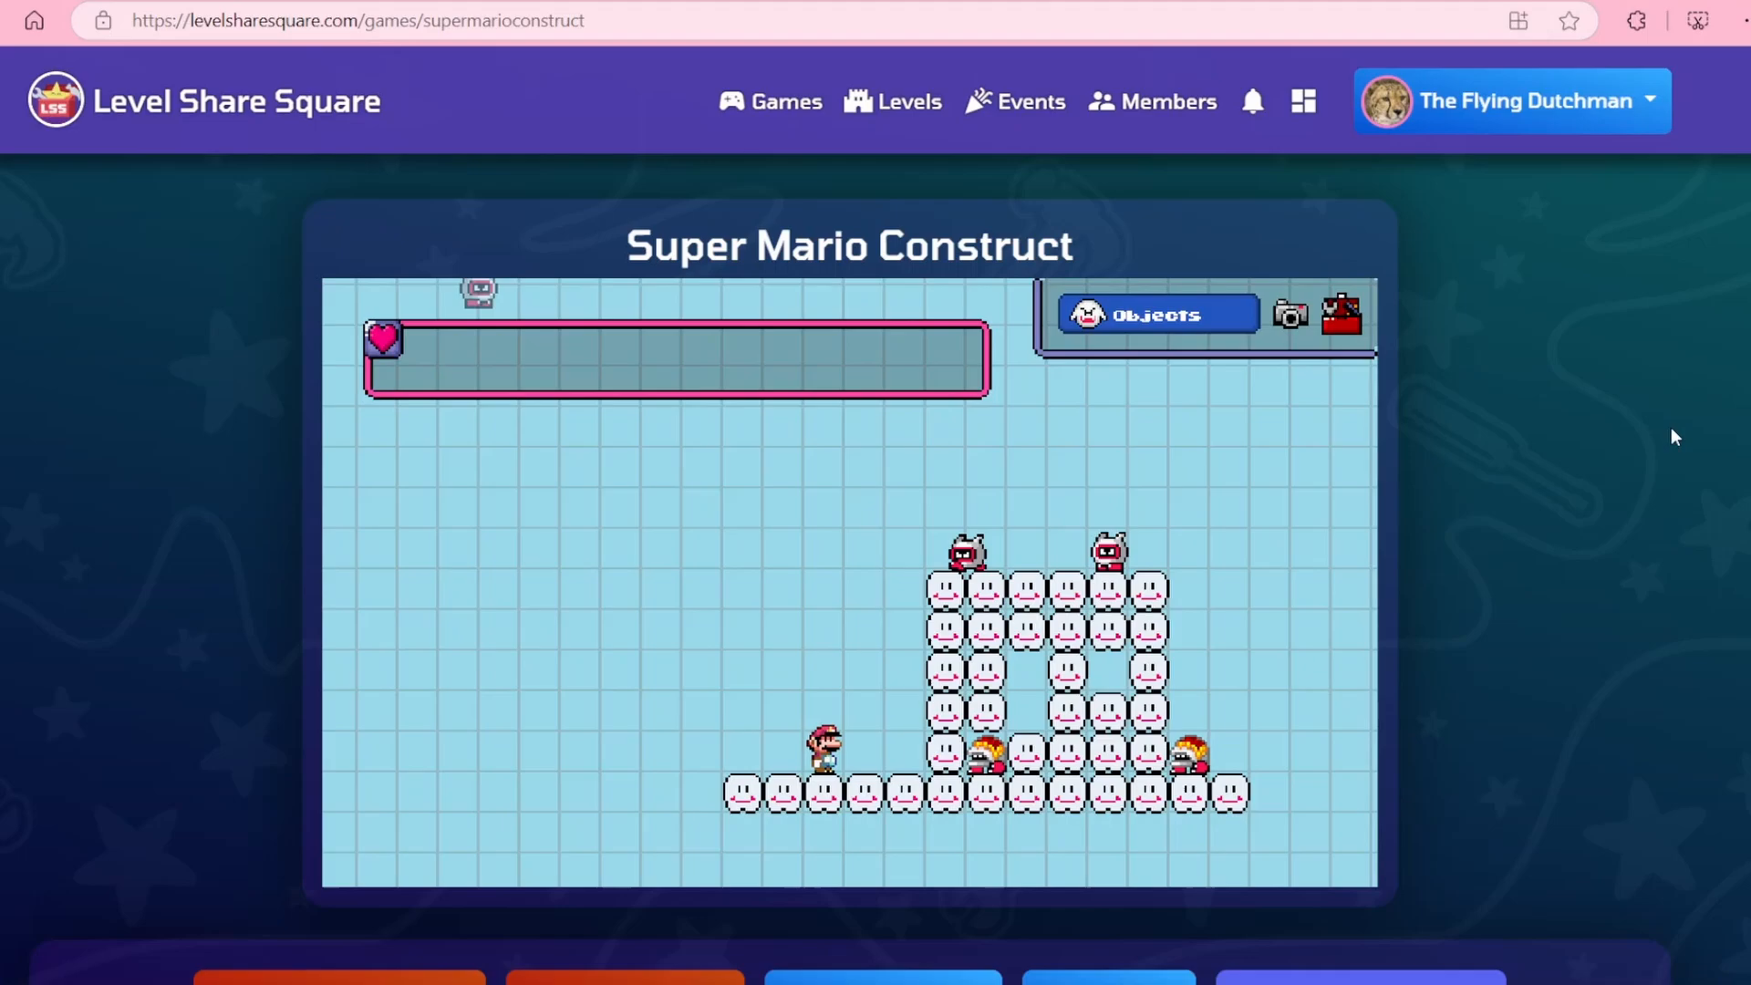
# Show the Level Share Square service workers in DevTools' Application panel via Ctrl+Shift+I.
pyautogui.press('ctrl+shift+i')
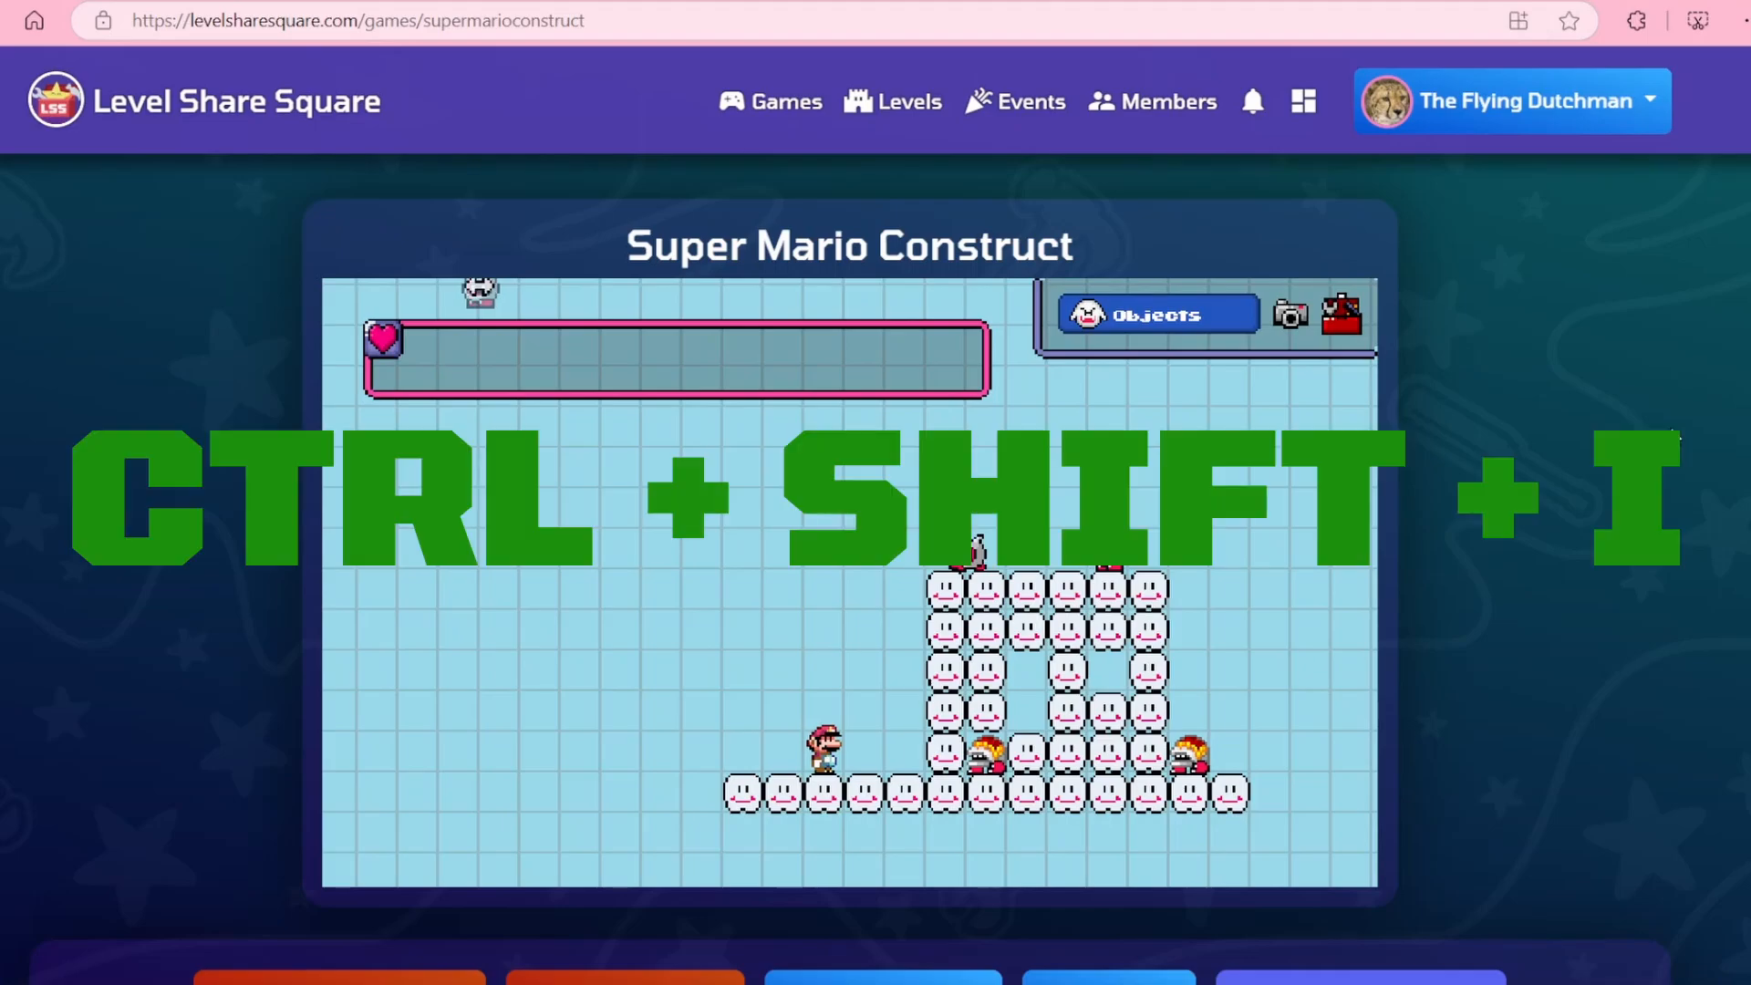
pyautogui.press('ctrl+shift+i')
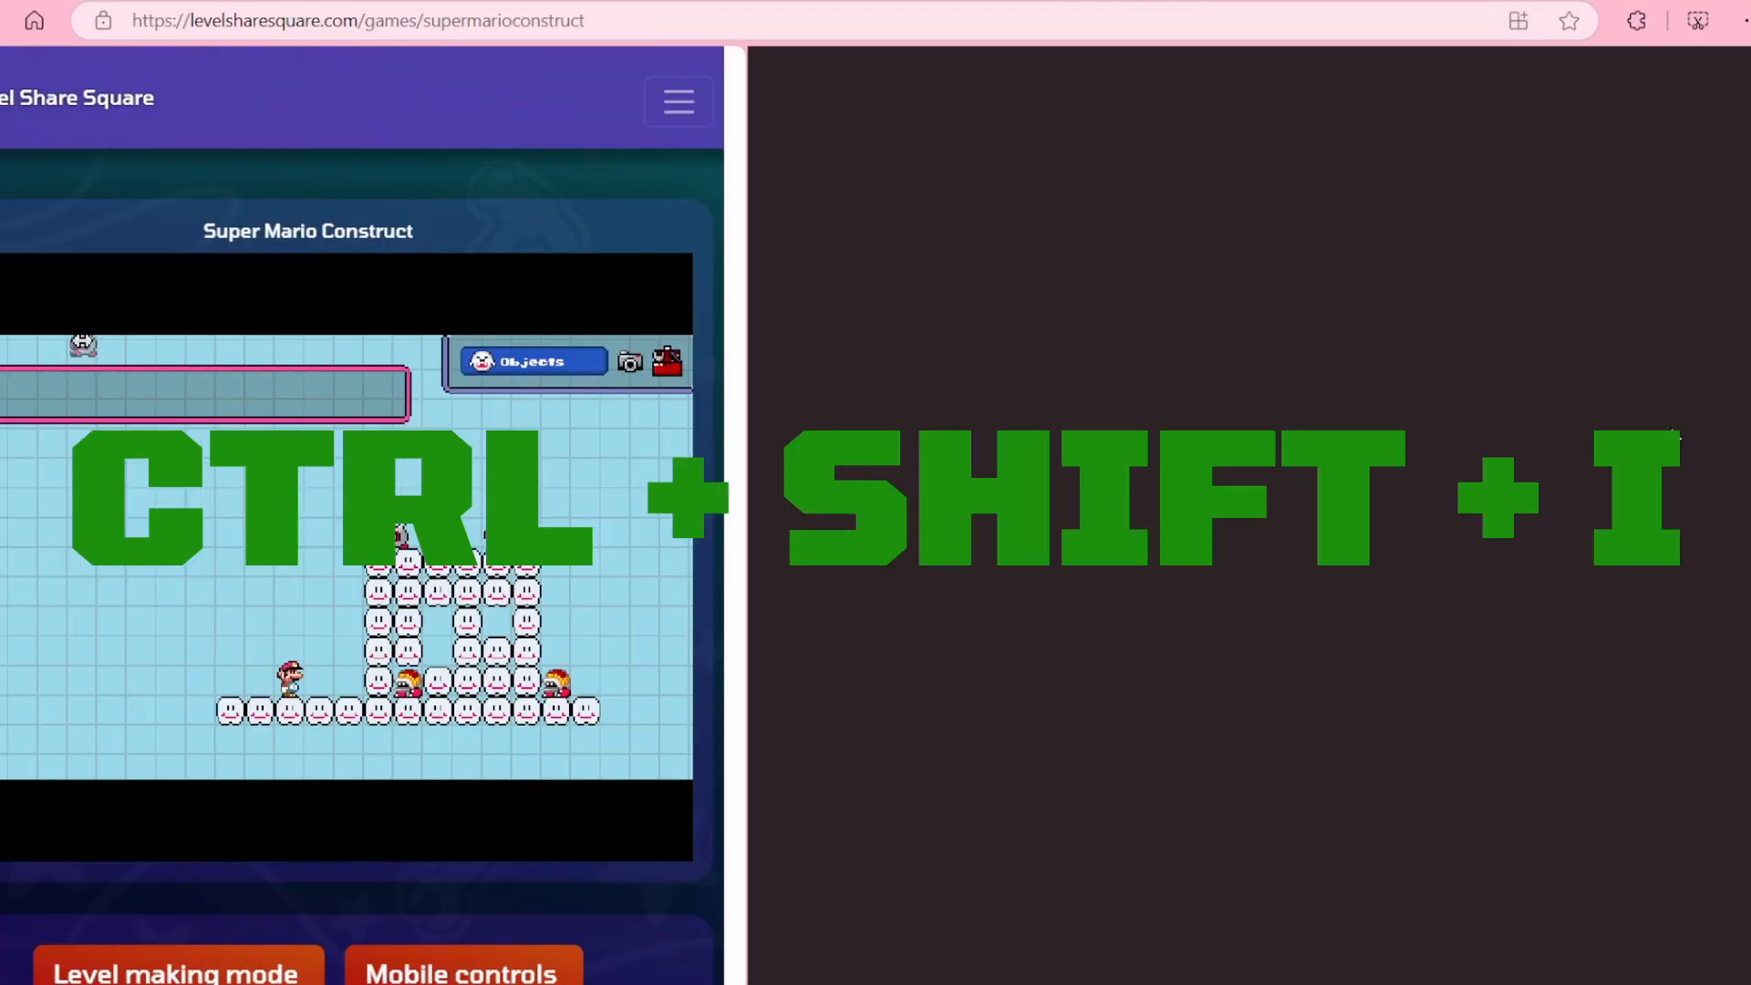
pyautogui.press('ctrl+shift+i')
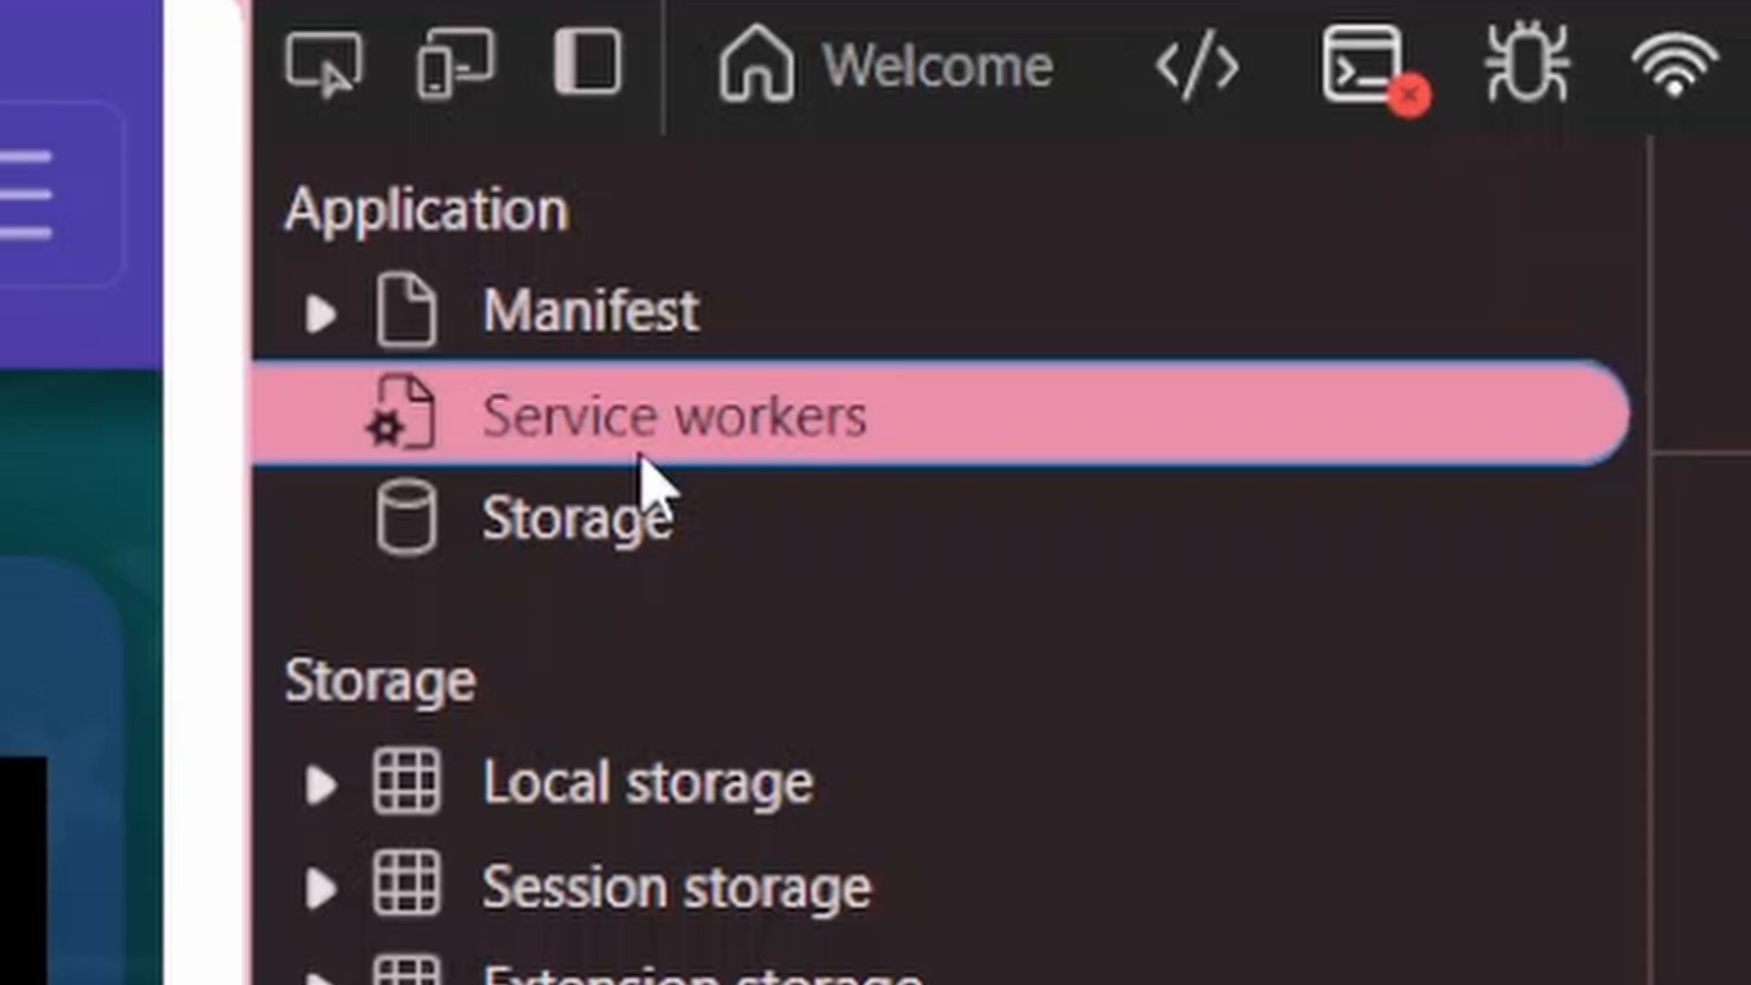
pyautogui.click(670, 416)
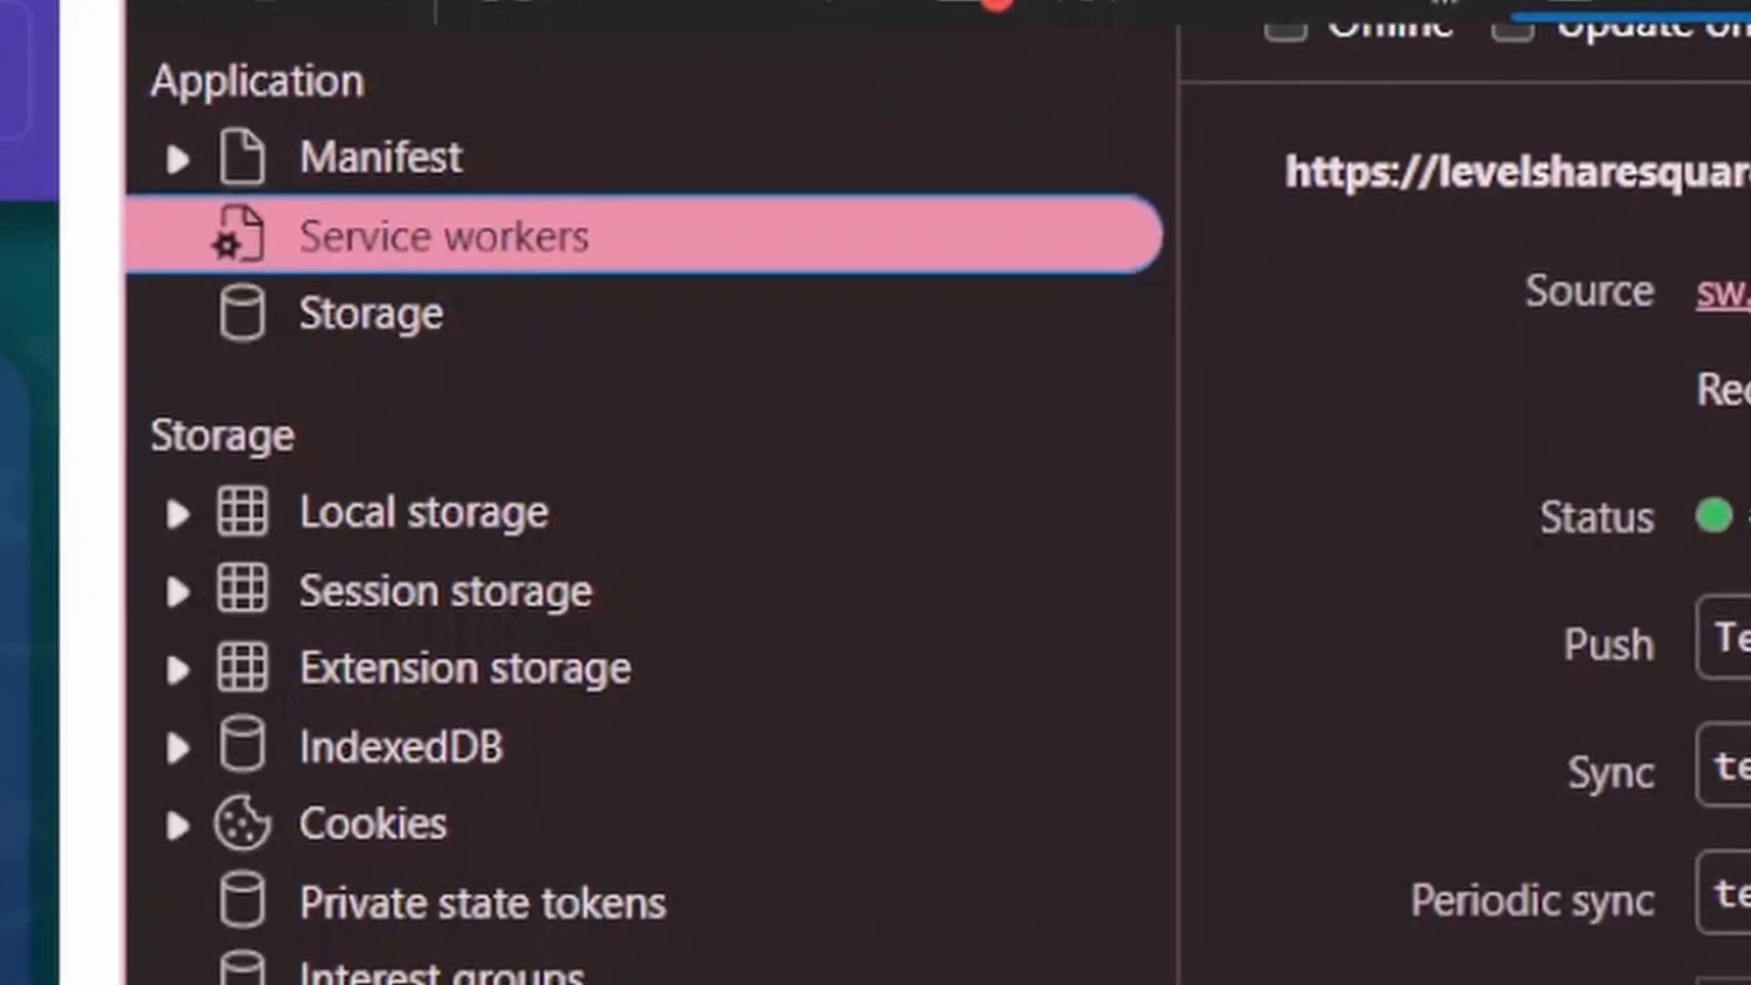